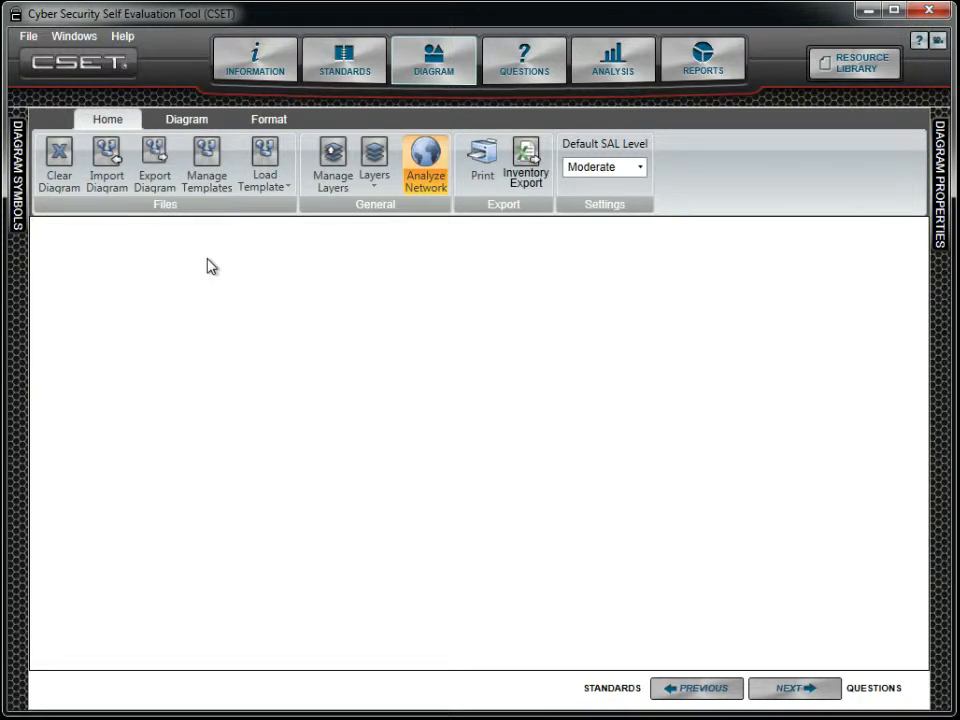
Step: Show the Diagram tools and place an Application Server component AS-1 on the canvas
{"action": "left_click", "coordinate": [186, 120]}
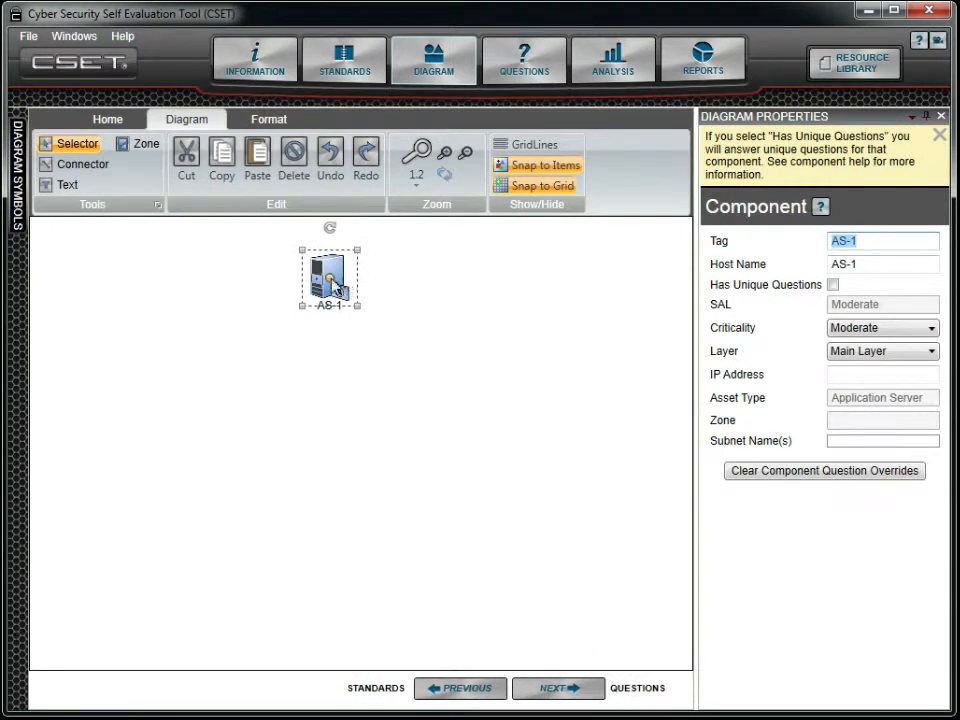
Step: Place DB-1 and HMI-1 from the symbol palette below AS-1, ready for connectors
{"action": "left_click", "coordinate": [16, 164]}
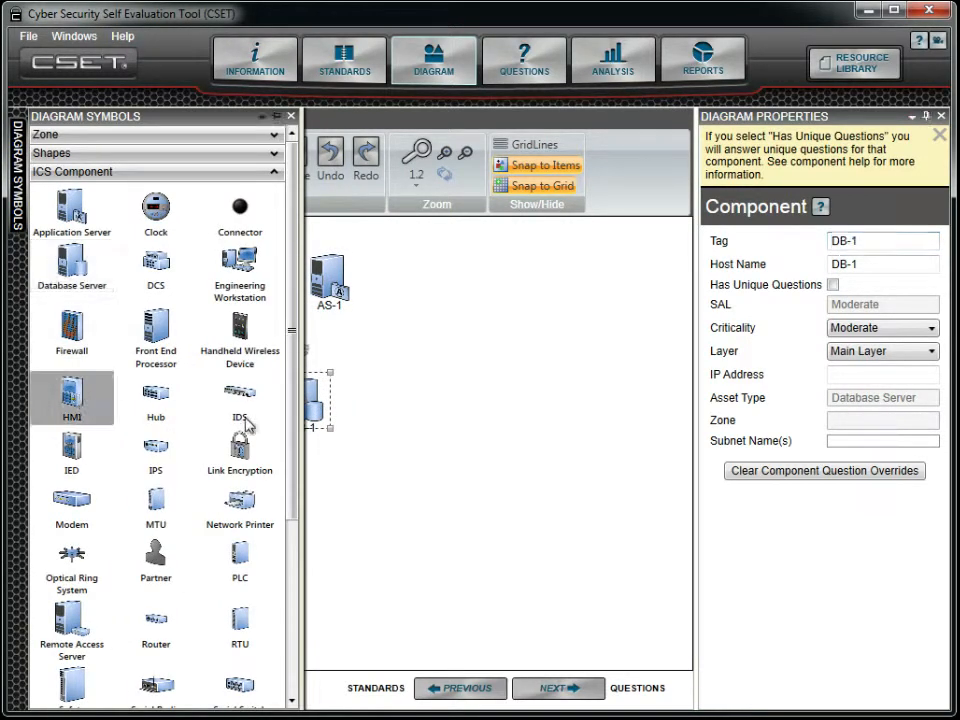
{"action": "left_click_drag", "start_coordinate": [72, 390], "coordinate": [450, 404]}
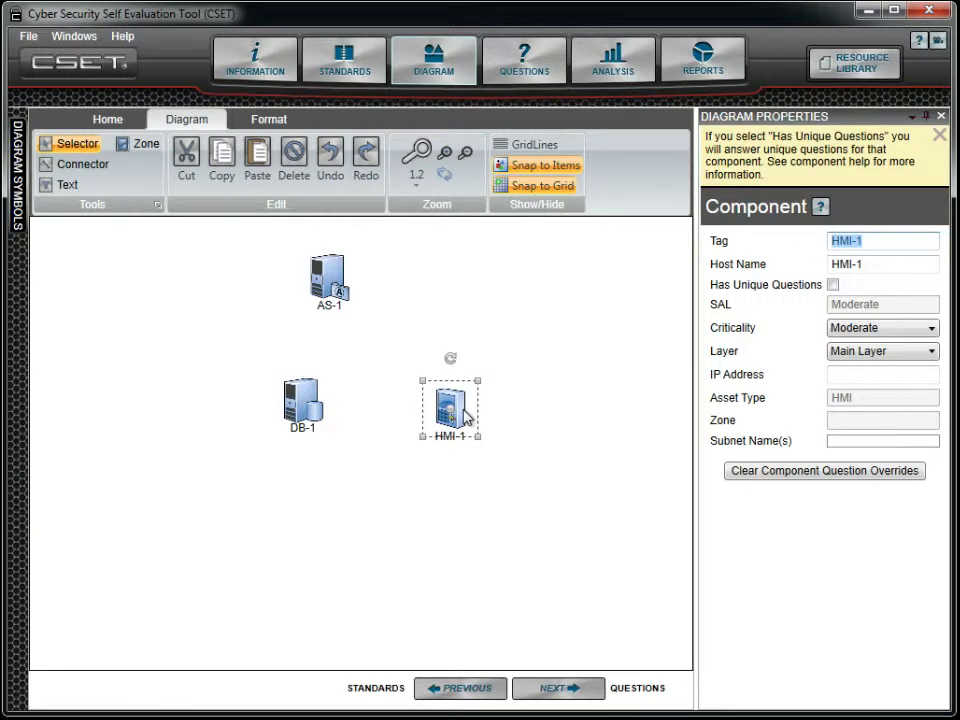
{"action": "mouse_move", "coordinate": [344, 312]}
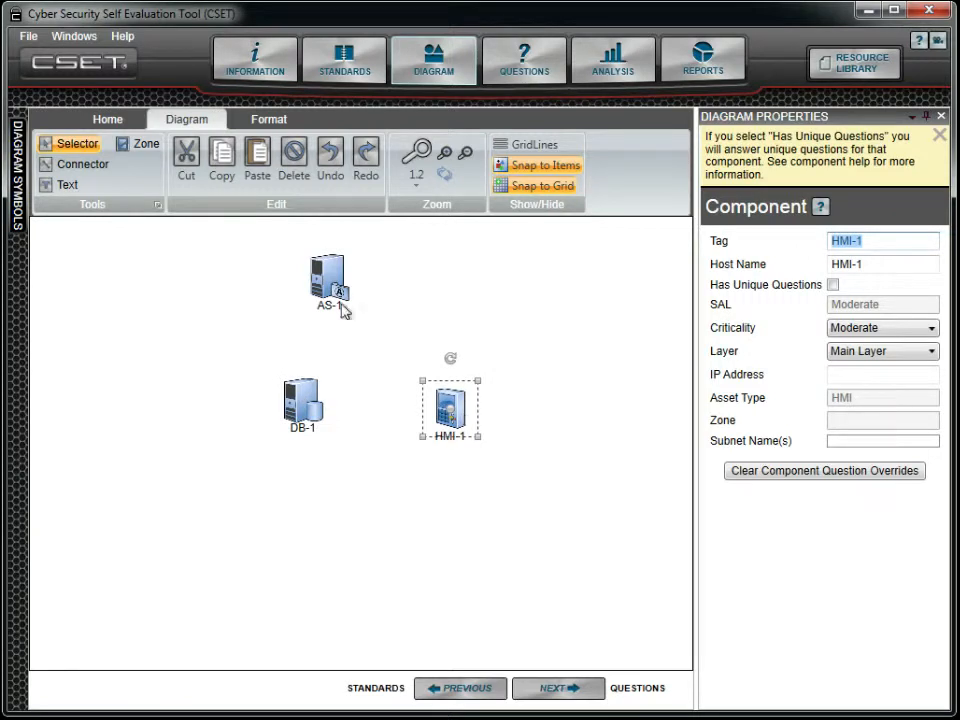
{"action": "left_click", "coordinate": [84, 164]}
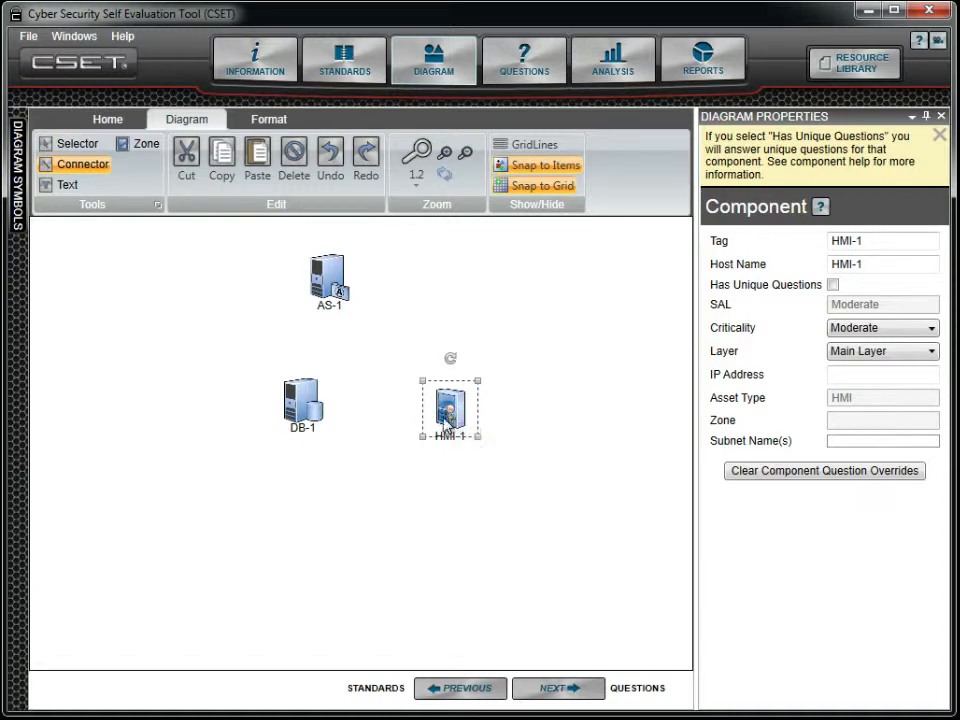
Step: Connect DB-1 to HMI-1 and AS-1 to DB-1, then select HMI-1
{"action": "left_click_drag", "start_coordinate": [448, 410], "coordinate": [302, 404]}
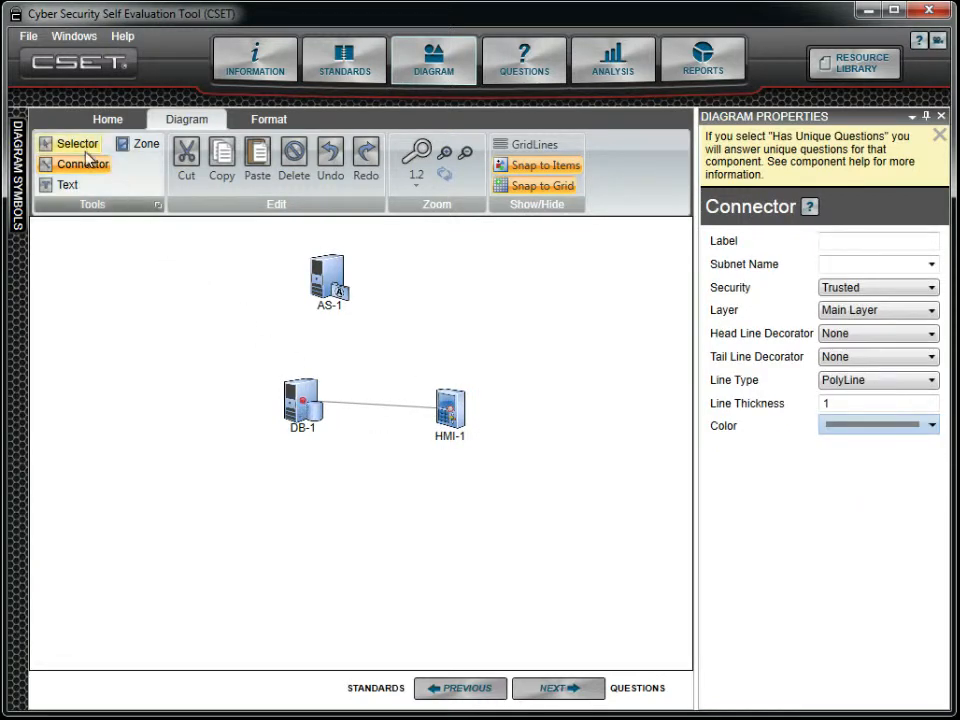
{"action": "left_click", "coordinate": [78, 144]}
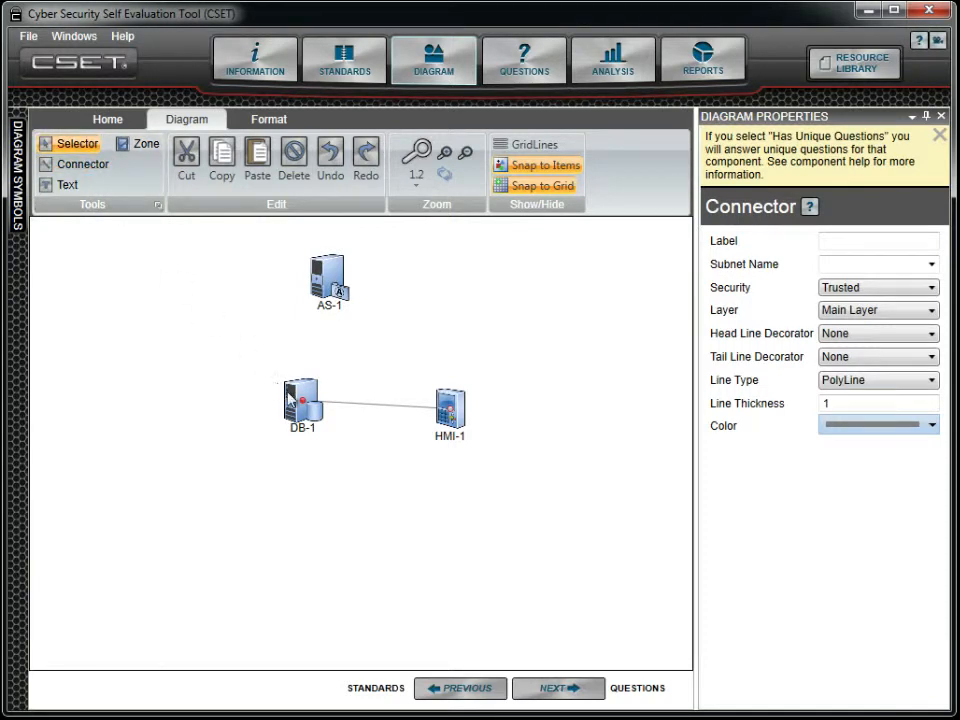
{"action": "left_click", "coordinate": [300, 400]}
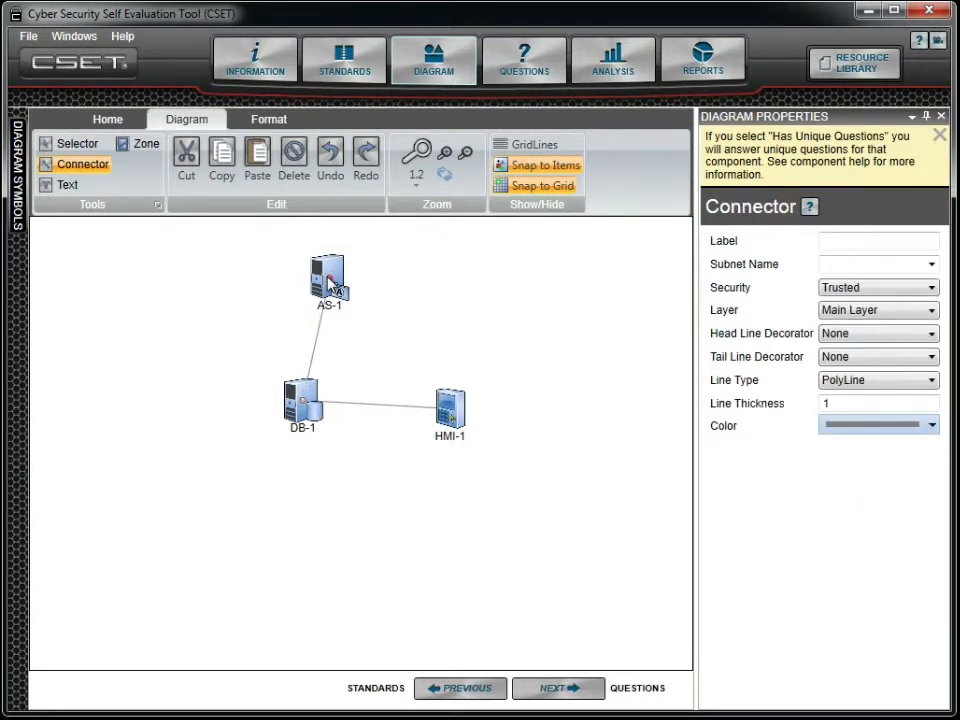
{"action": "left_click", "coordinate": [76, 144]}
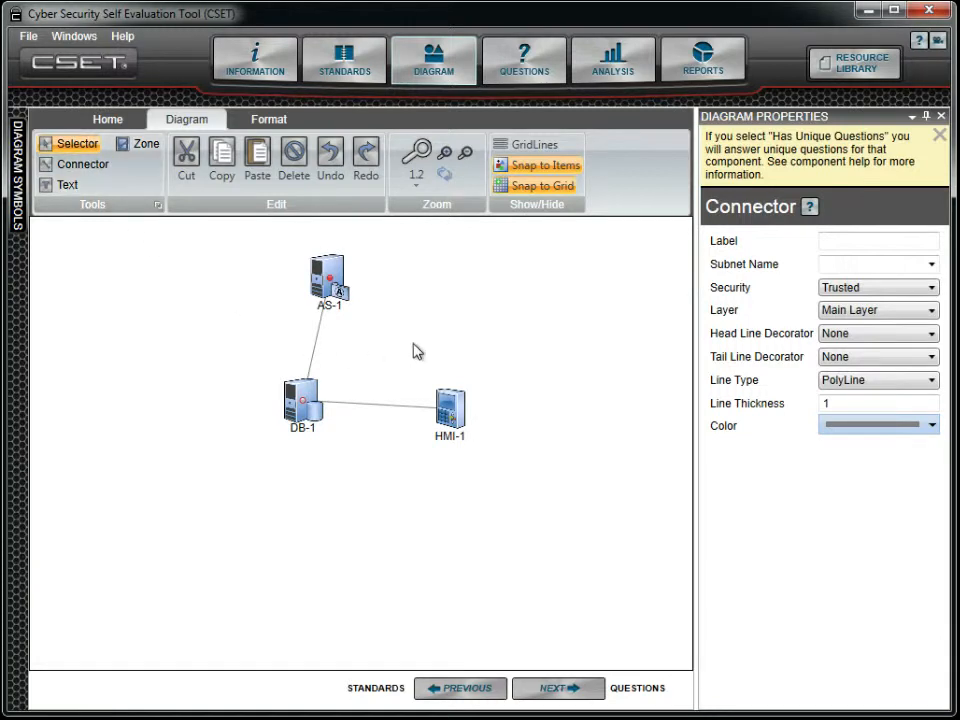
{"action": "left_click", "coordinate": [450, 404]}
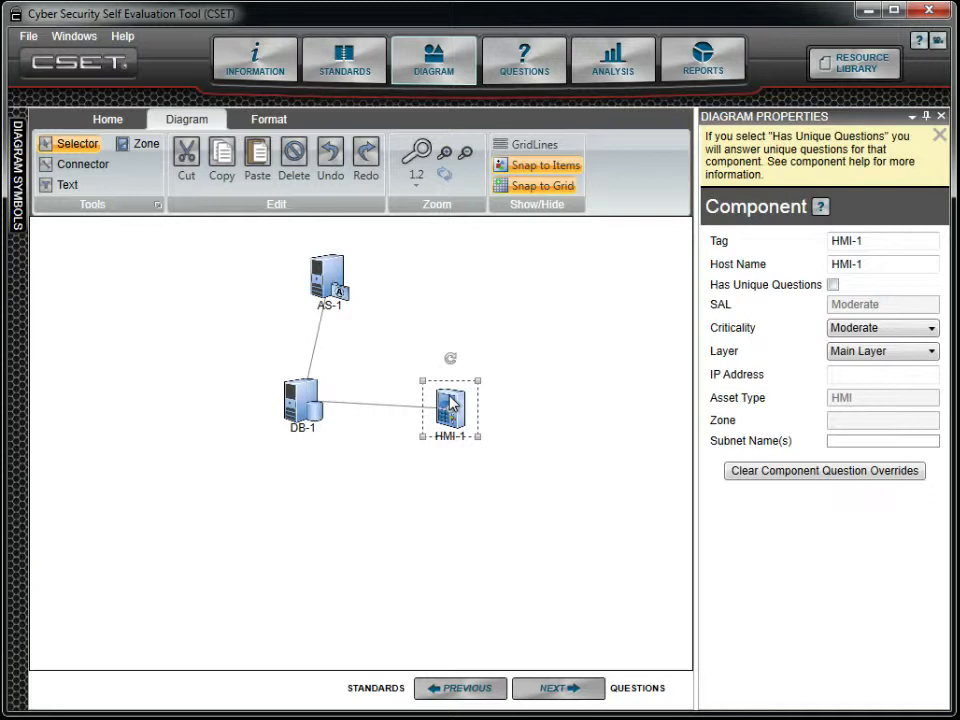
{"action": "left_click", "coordinate": [292, 158]}
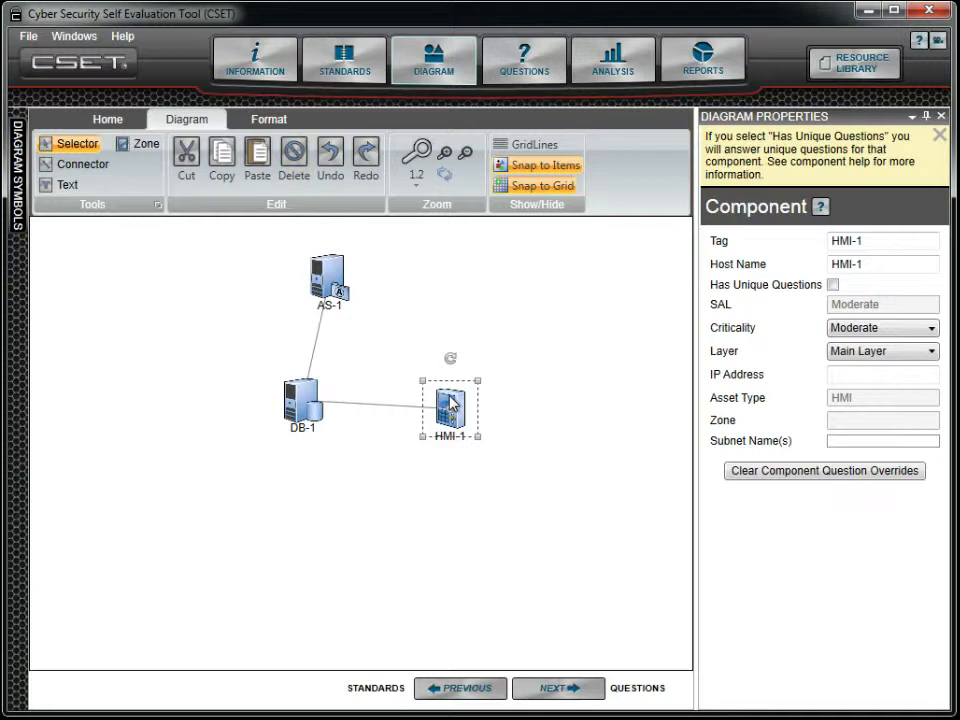
{"action": "left_click", "coordinate": [184, 158]}
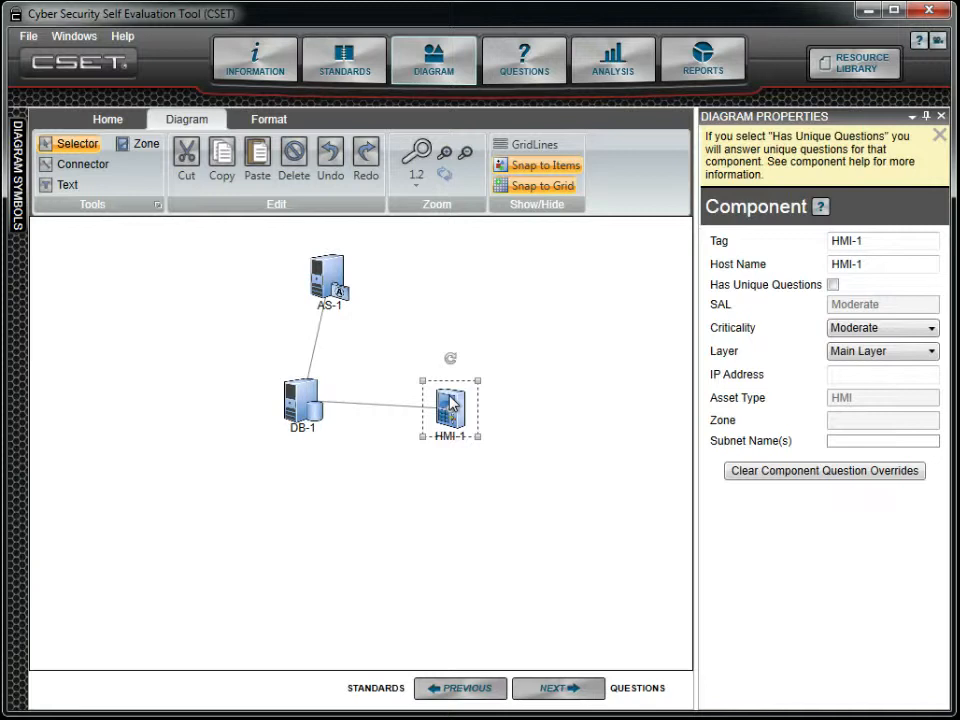
{"action": "mouse_move", "coordinate": [220, 160]}
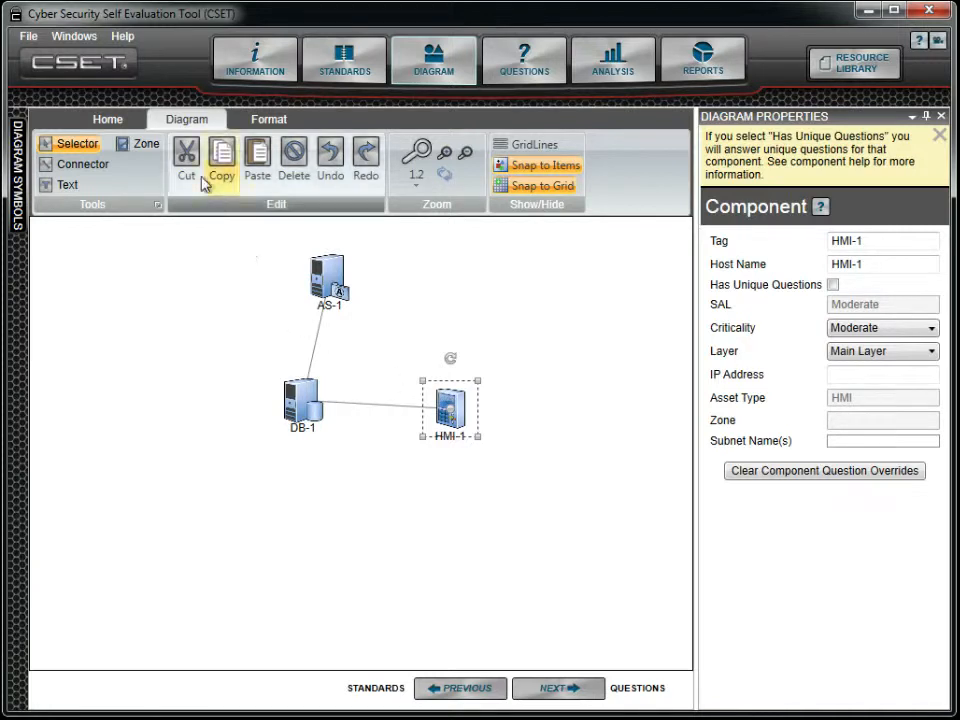
{"action": "left_click", "coordinate": [186, 160]}
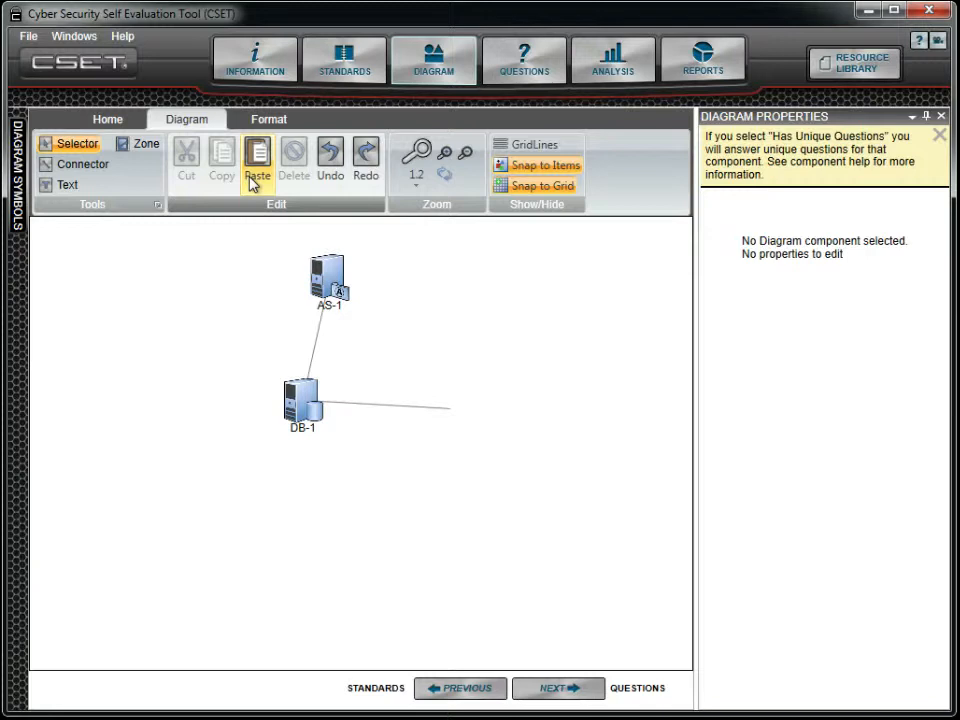
{"action": "mouse_move", "coordinate": [256, 160]}
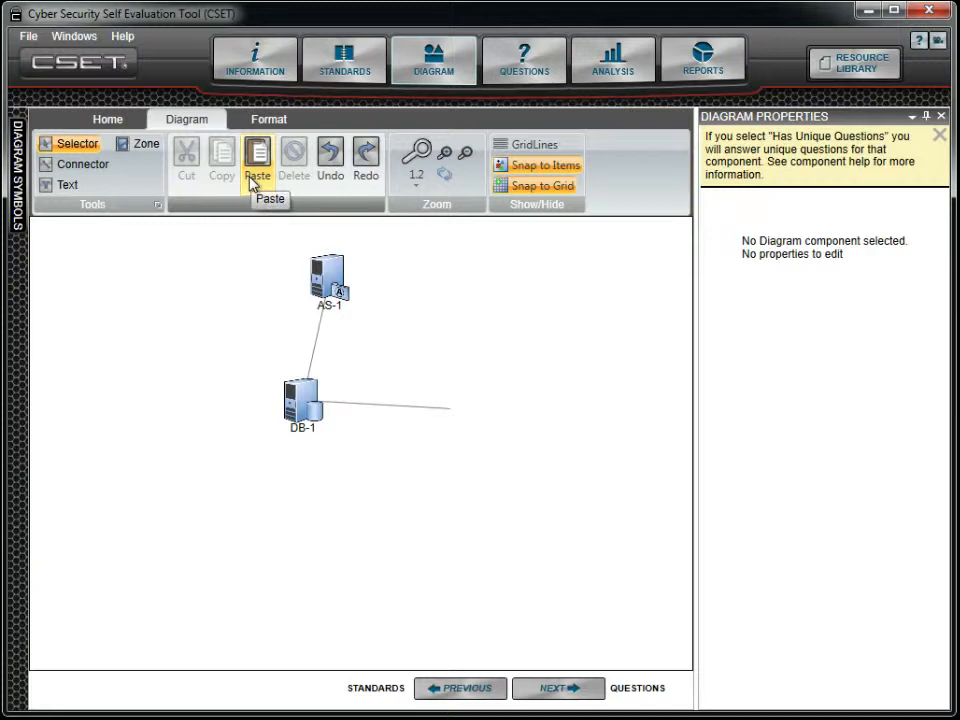
{"action": "left_click", "coordinate": [256, 160]}
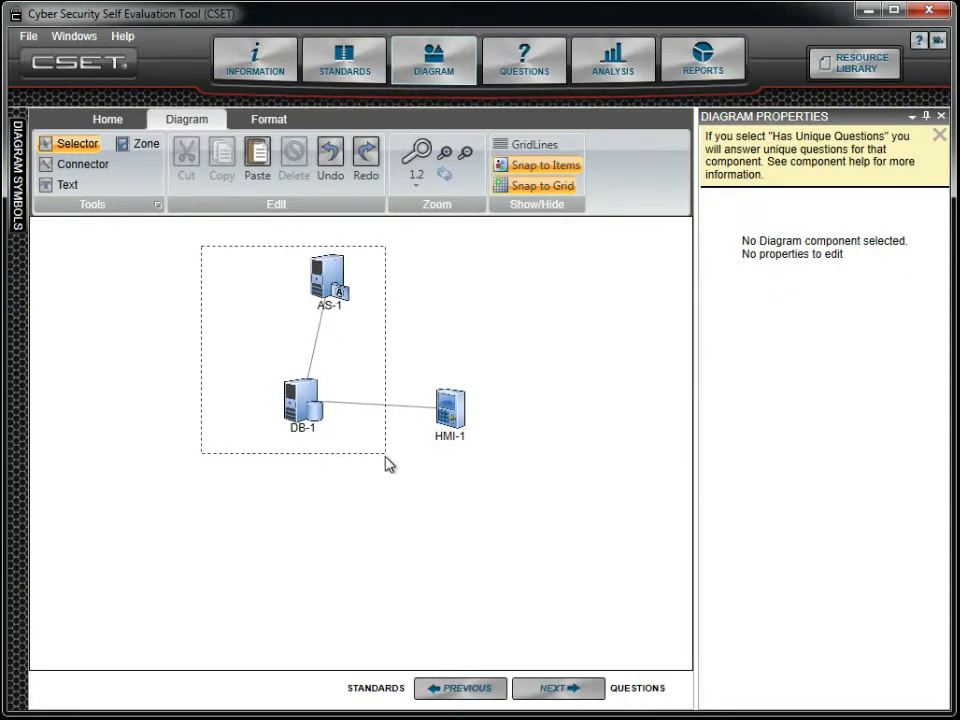
{"action": "left_click_drag", "start_coordinate": [210, 250], "coordinate": [460, 450]}
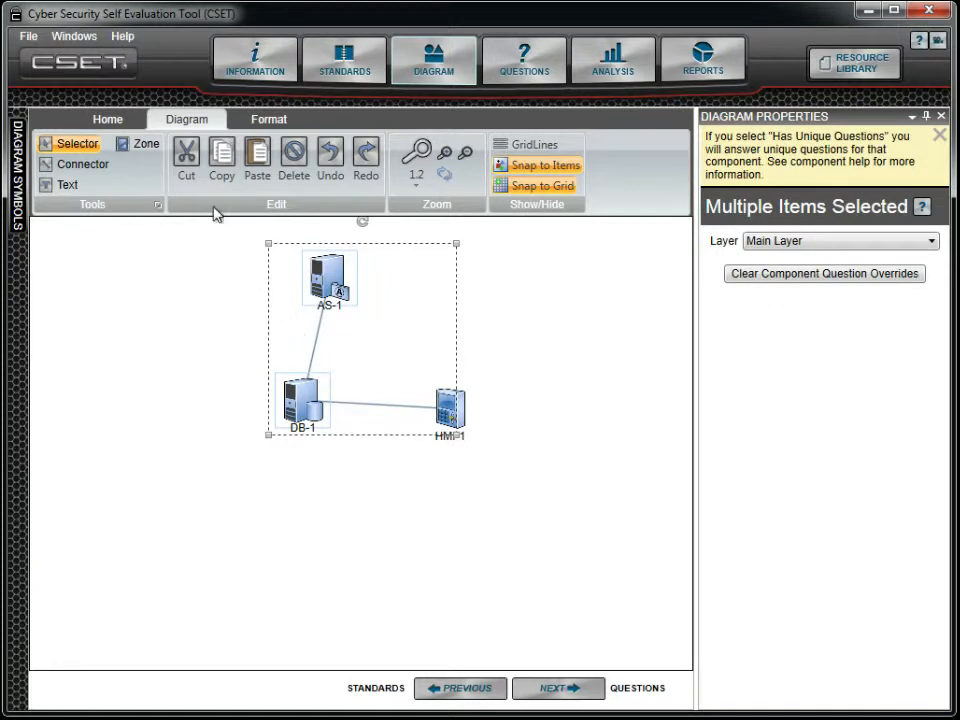
{"action": "left_click", "coordinate": [292, 160]}
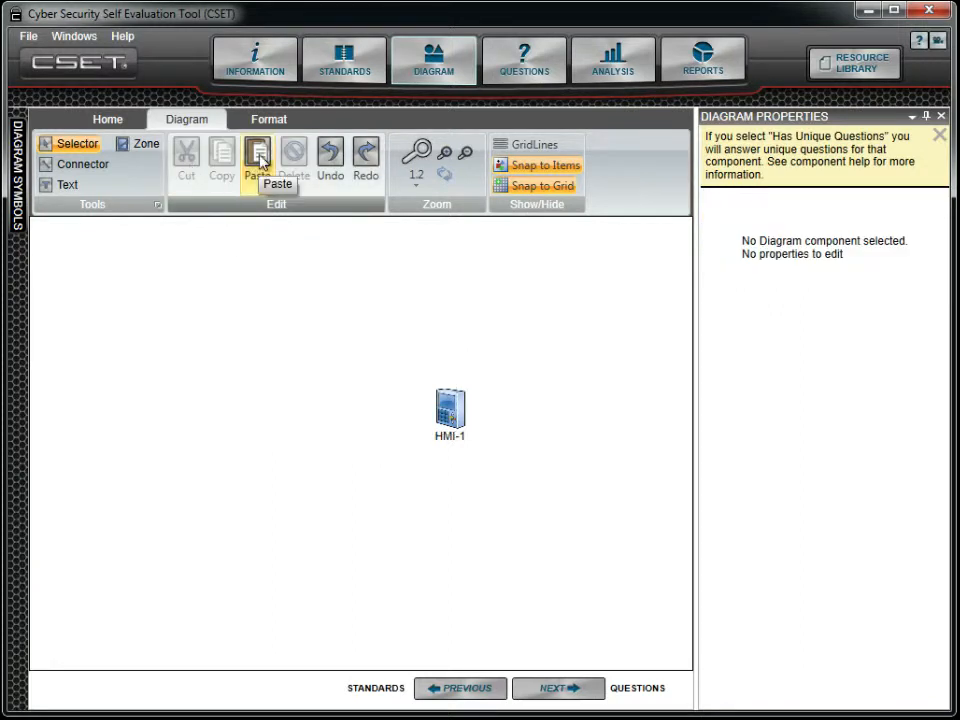
{"action": "left_click", "coordinate": [256, 156]}
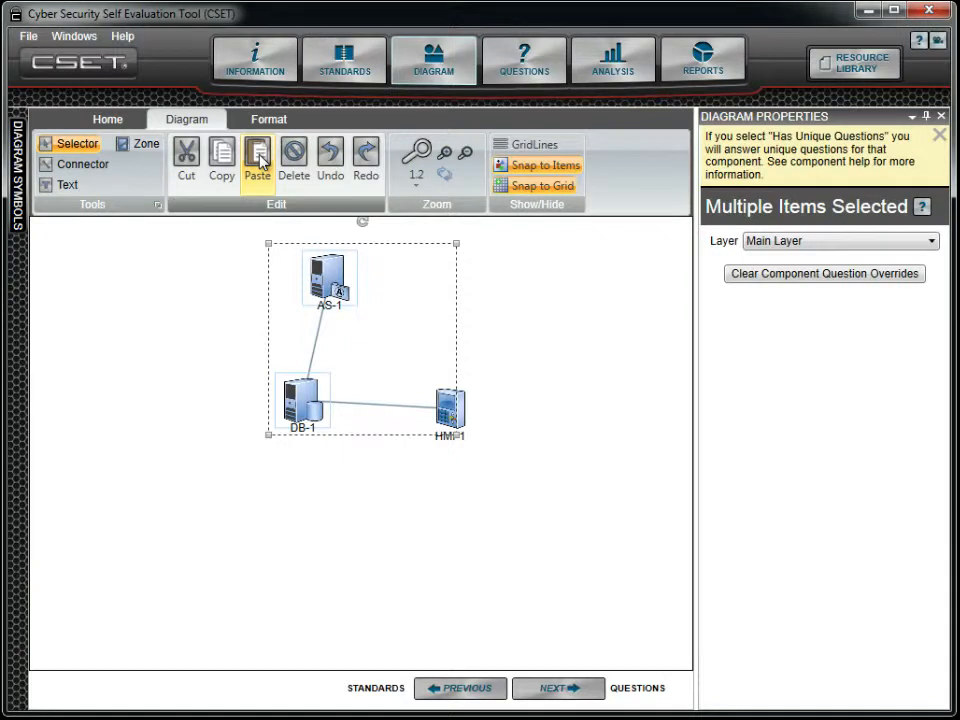
{"action": "mouse_move", "coordinate": [204, 240]}
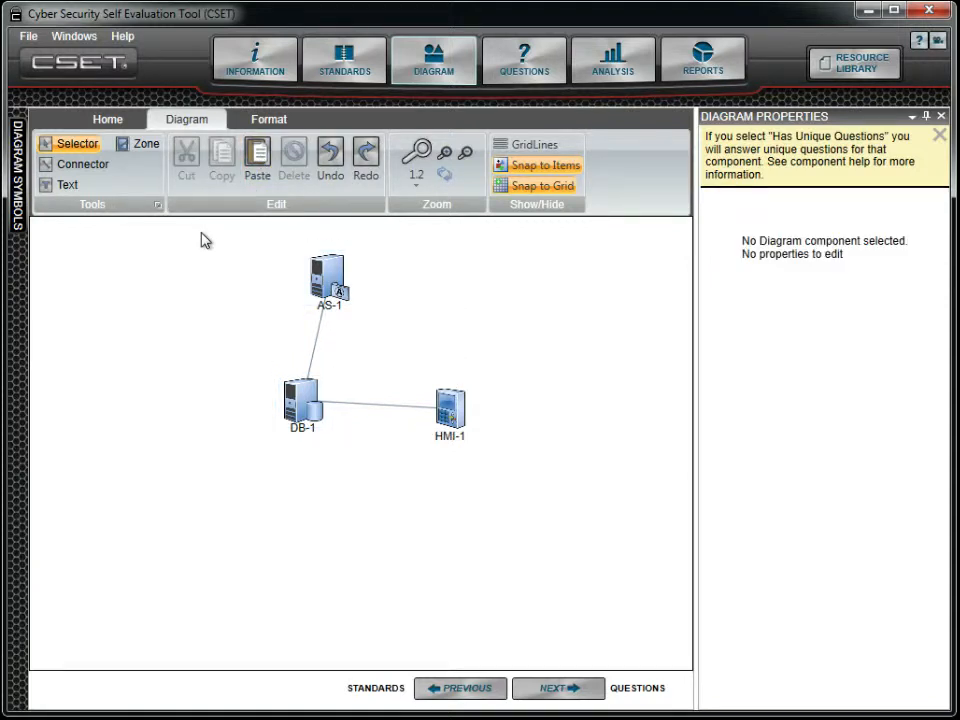
Step: Box-select AS-1, DB-1 and HMI-1 and duplicate them as AS-2, DB-2, HMI-2
{"action": "left_click_drag", "start_coordinate": [204, 232], "coordinate": [546, 488]}
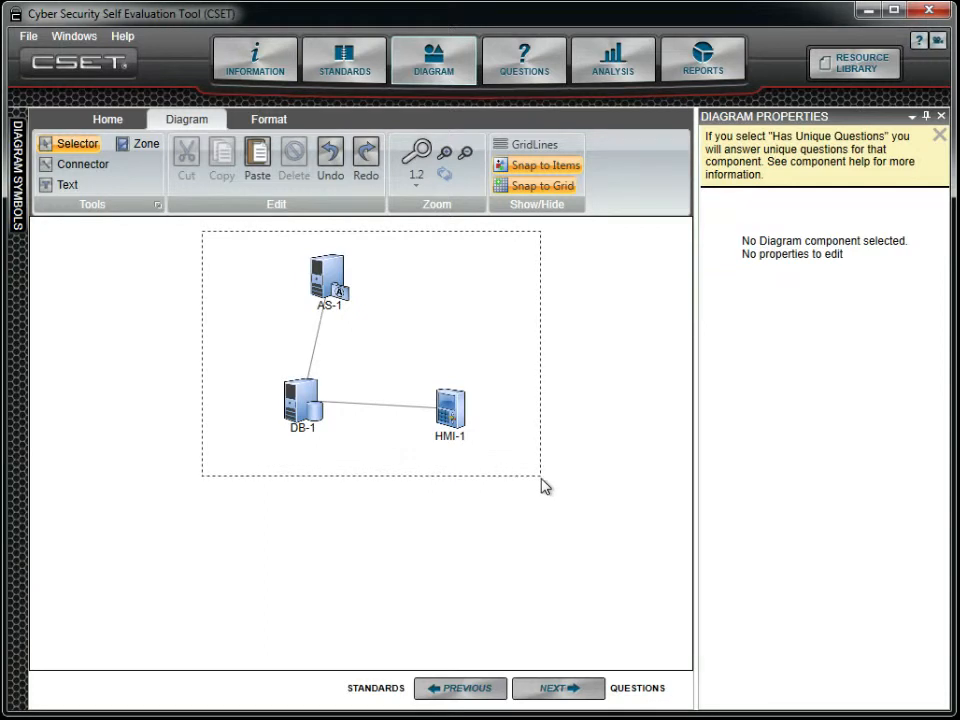
{"action": "left_click_drag", "start_coordinate": [200, 230], "coordinate": [544, 480]}
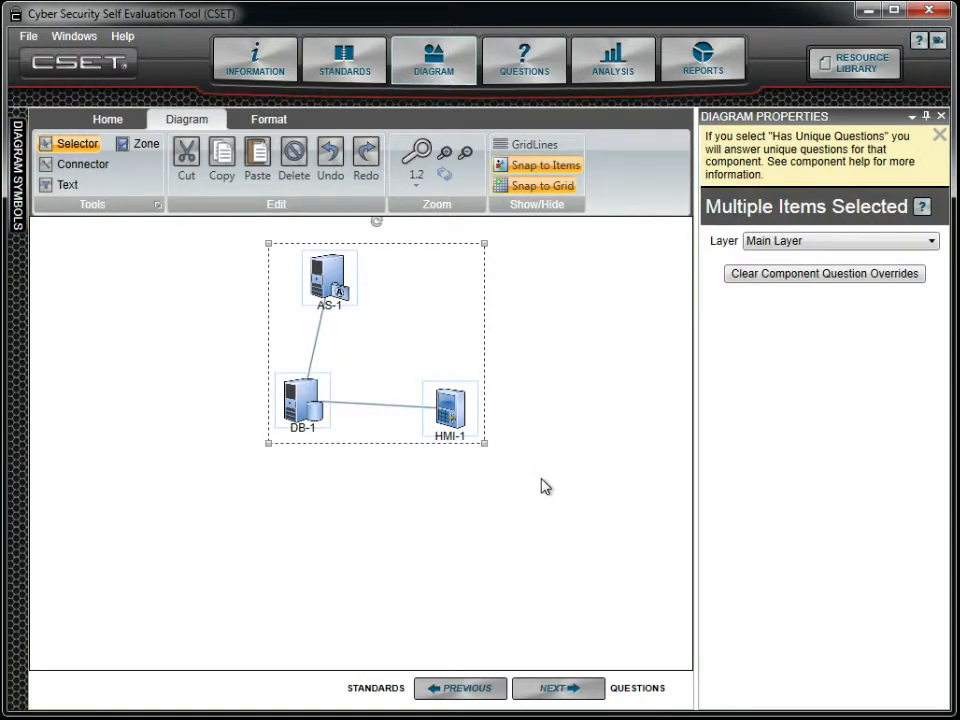
{"action": "mouse_move", "coordinate": [270, 250]}
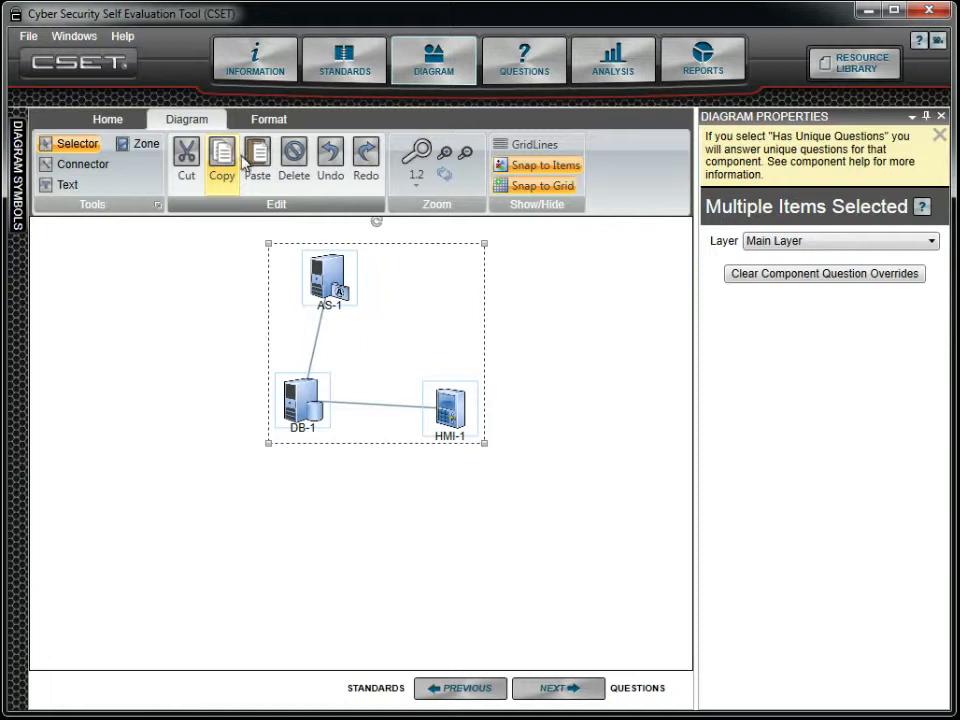
{"action": "left_click", "coordinate": [256, 160]}
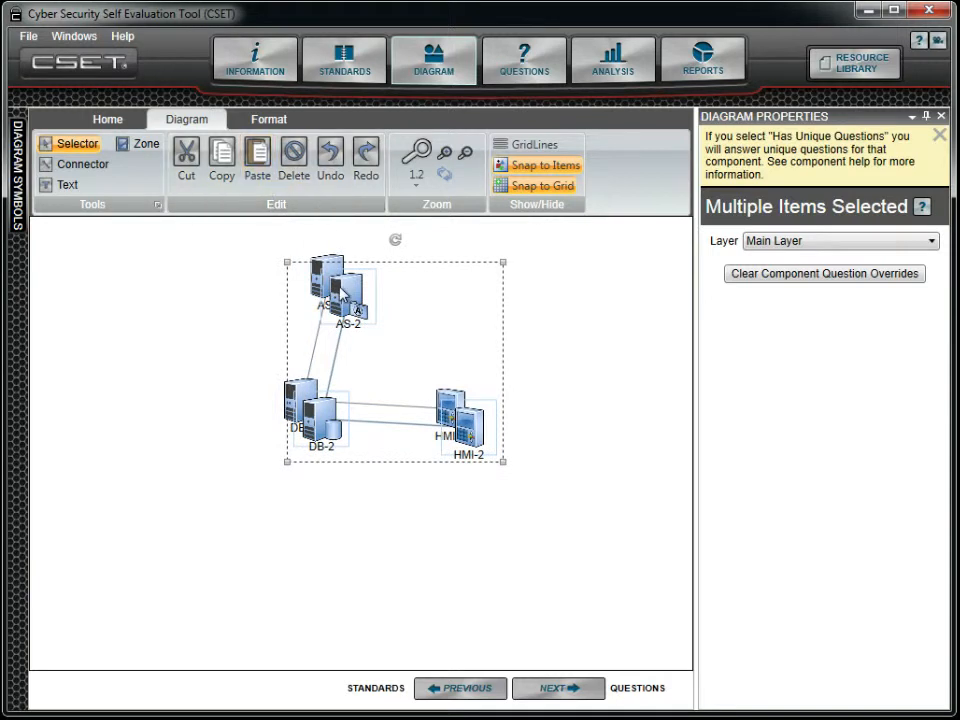
Step: Move the copied group to the right and line it up level with the original
{"action": "left_click_drag", "start_coordinate": [340, 290], "coordinate": [530, 300]}
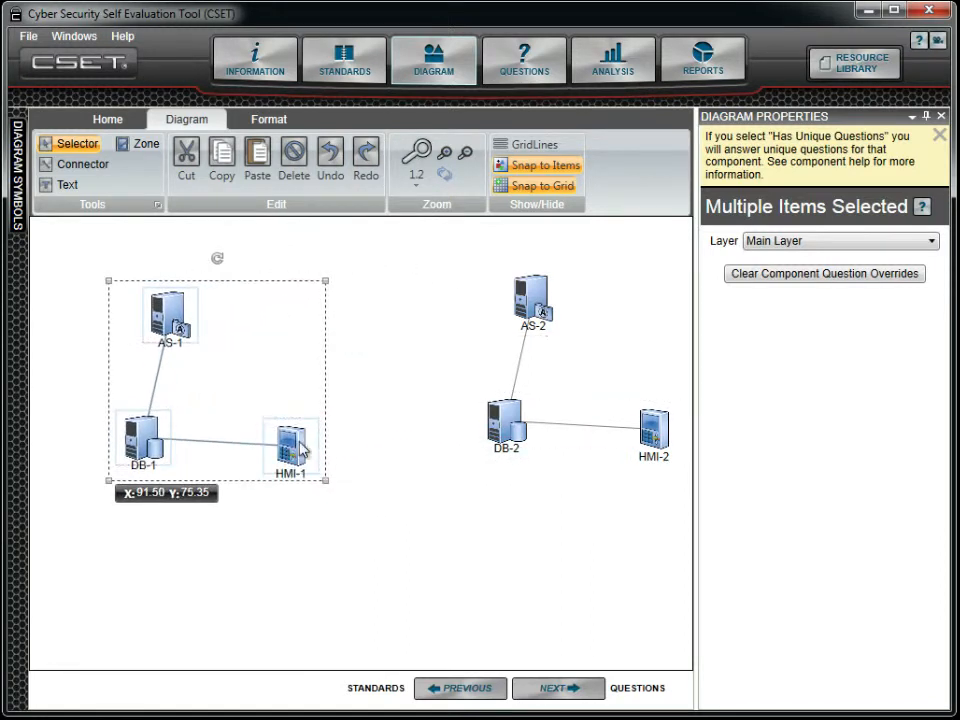
{"action": "left_click_drag", "start_coordinate": [292, 444], "coordinate": [496, 444]}
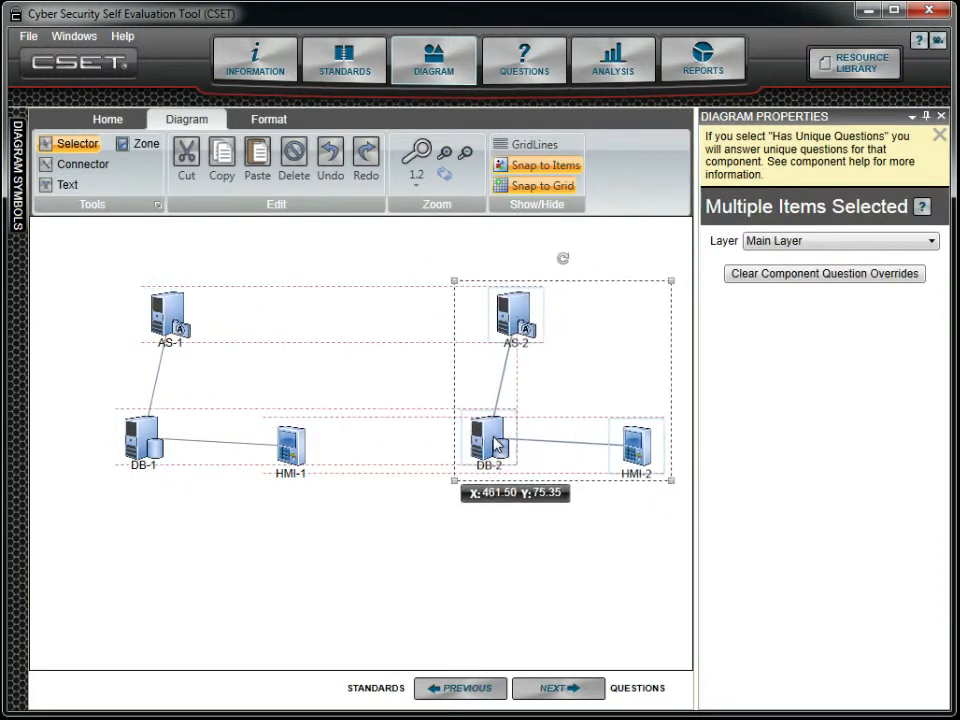
{"action": "left_click_drag", "start_coordinate": [500, 444], "coordinate": [486, 456]}
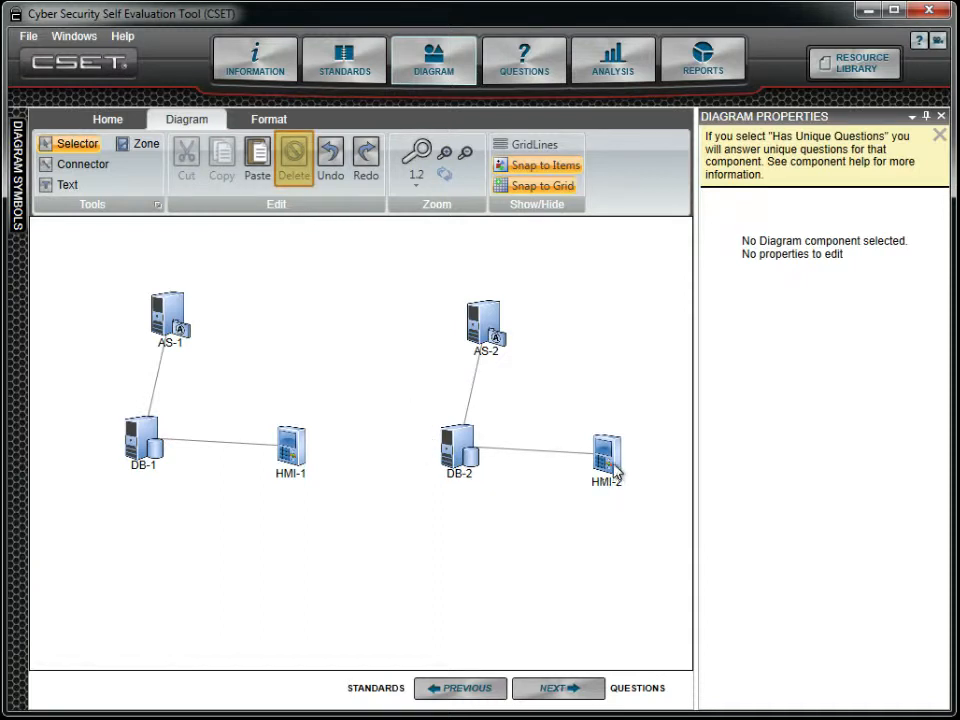
Step: Delete HMI-2 from the second group
{"action": "left_click", "coordinate": [608, 456]}
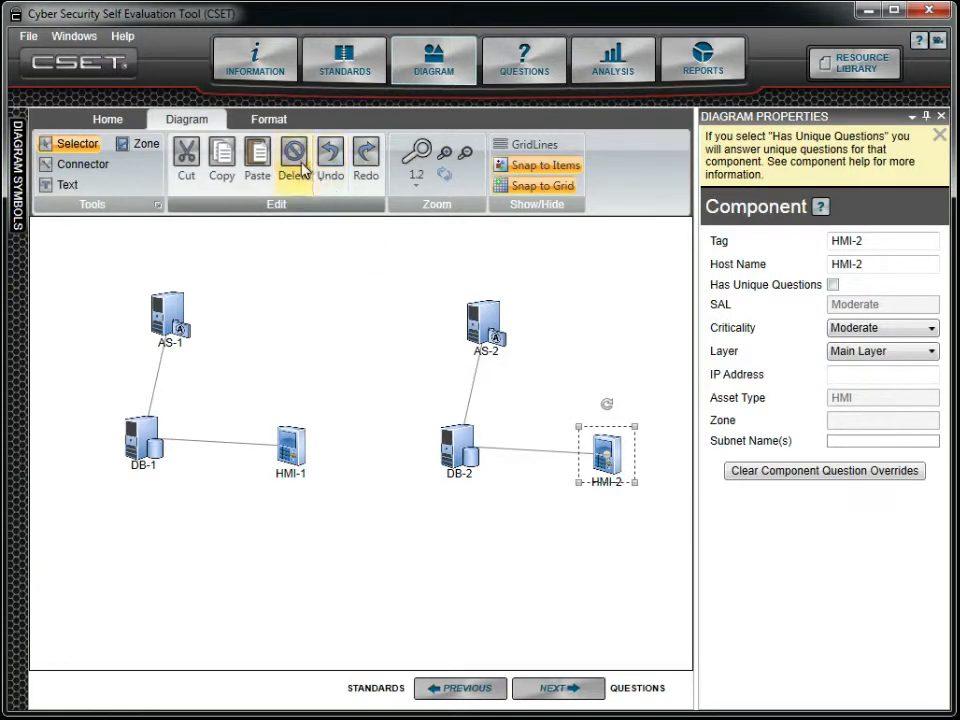
{"action": "left_click", "coordinate": [292, 160]}
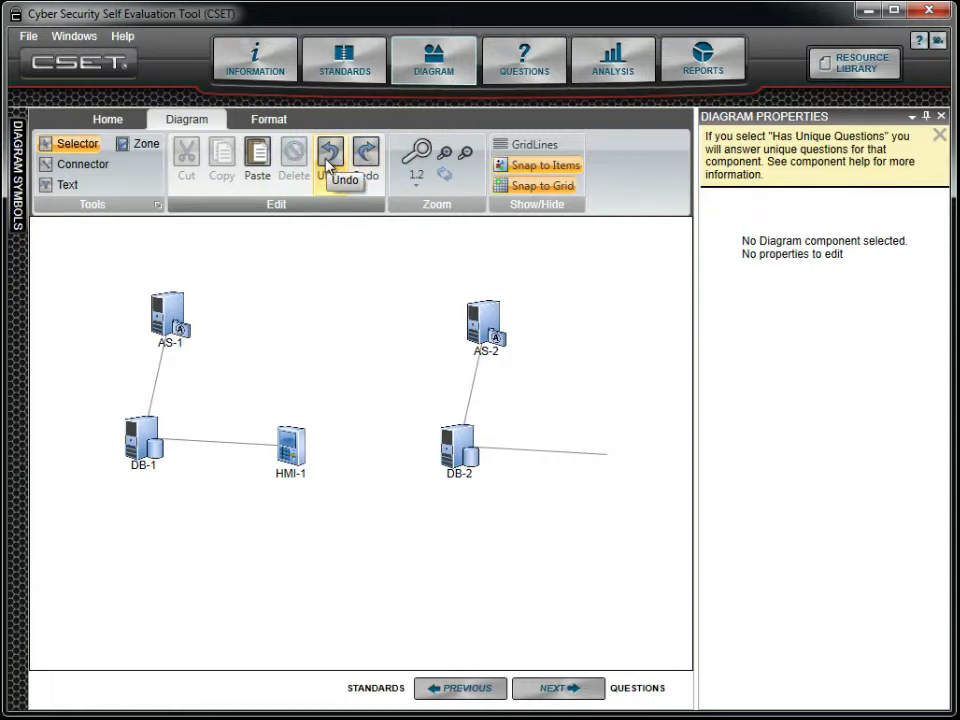
Step: Redo the undone change so HMI-2 is restored beside DB-2
{"action": "left_click", "coordinate": [366, 156]}
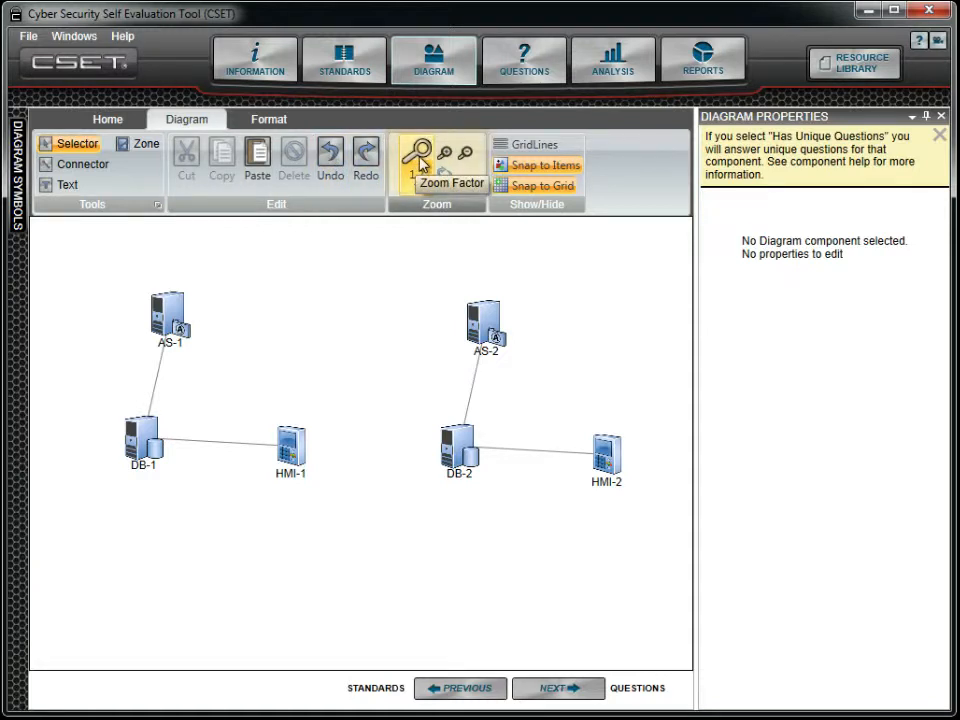
{"action": "left_click", "coordinate": [416, 160]}
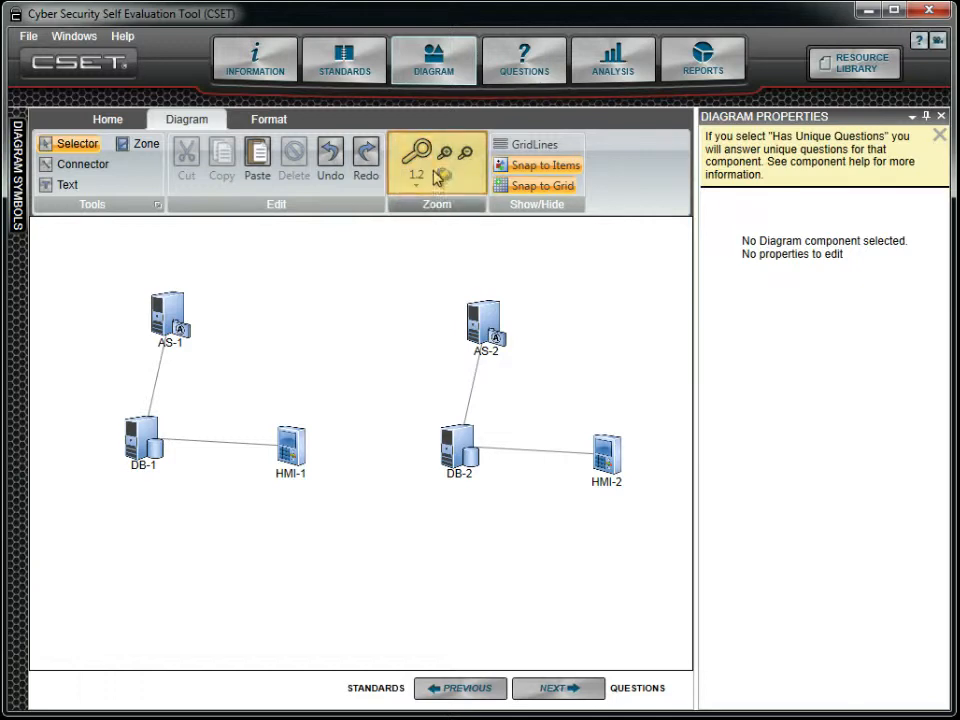
{"action": "mouse_move", "coordinate": [444, 152]}
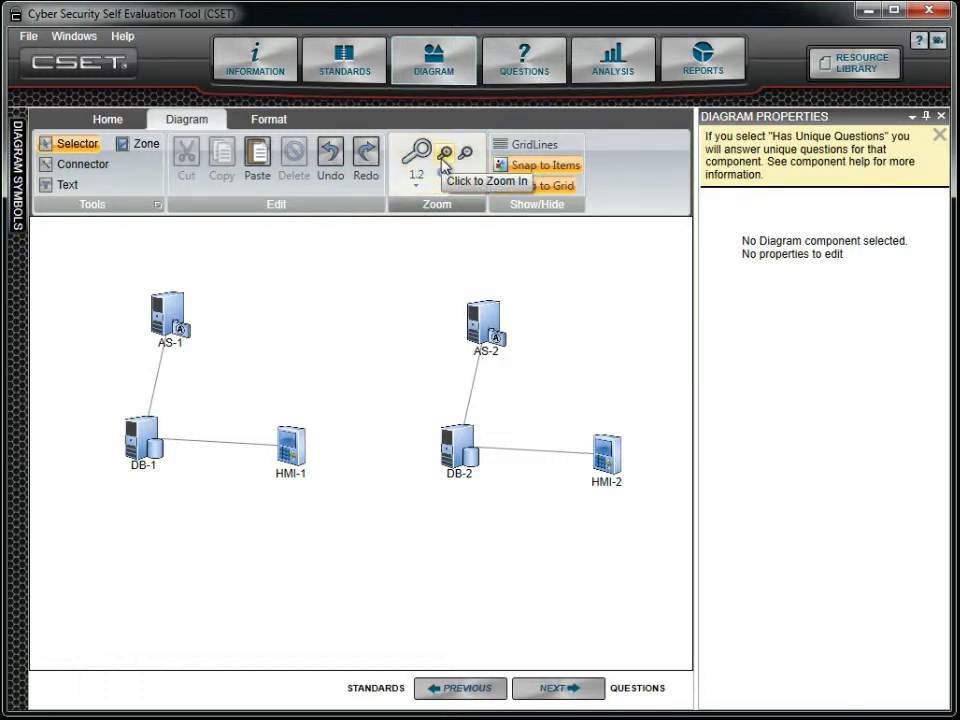
{"action": "mouse_move", "coordinate": [466, 156]}
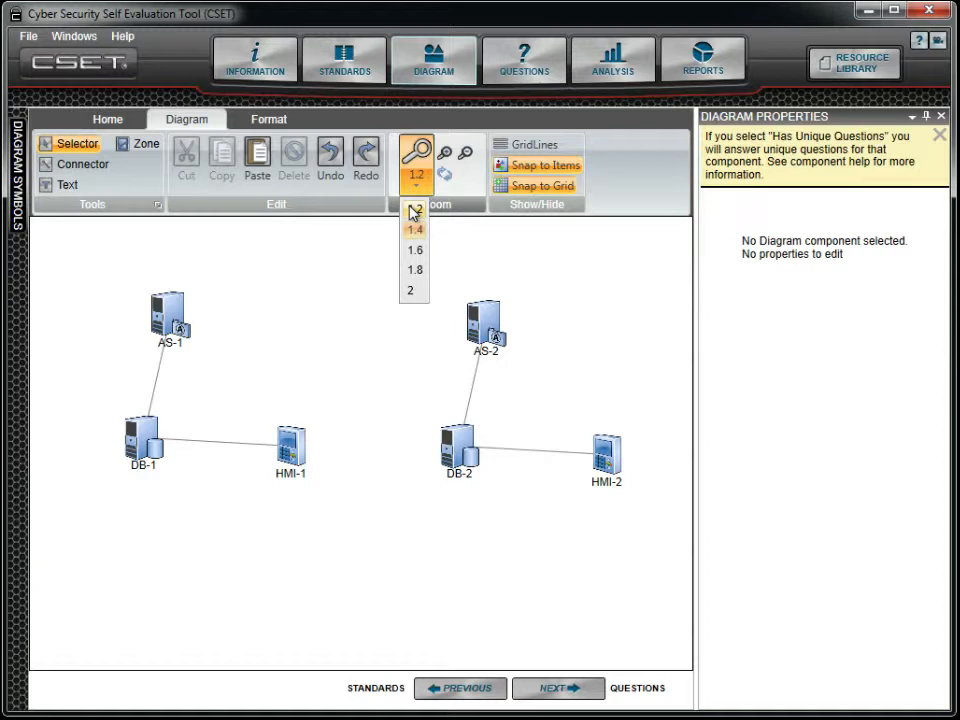
{"action": "left_click", "coordinate": [416, 158]}
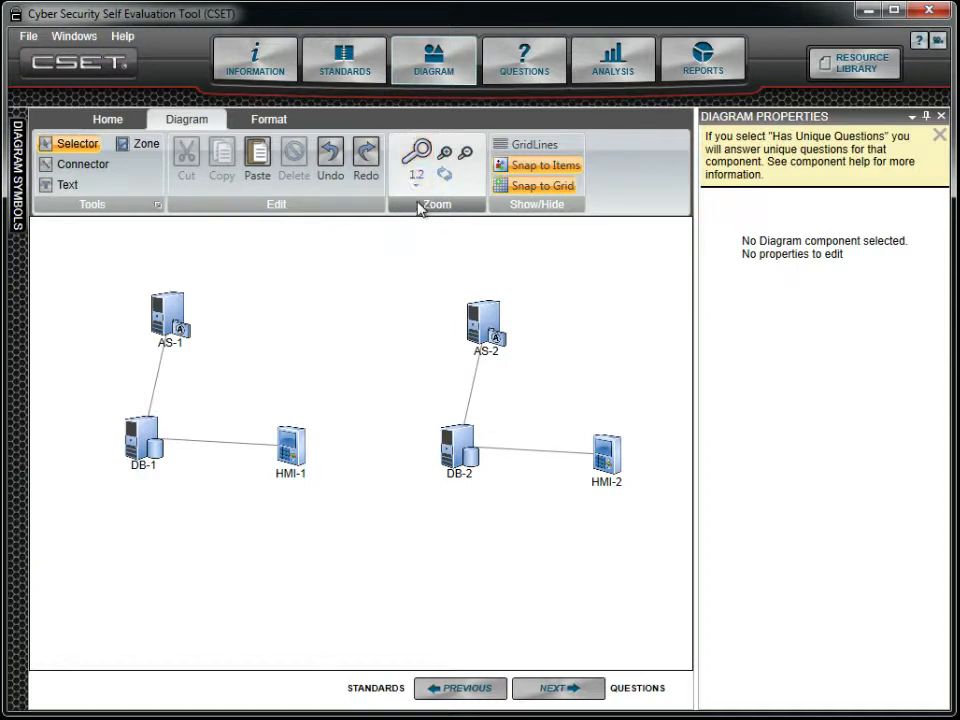
{"action": "left_click", "coordinate": [444, 152]}
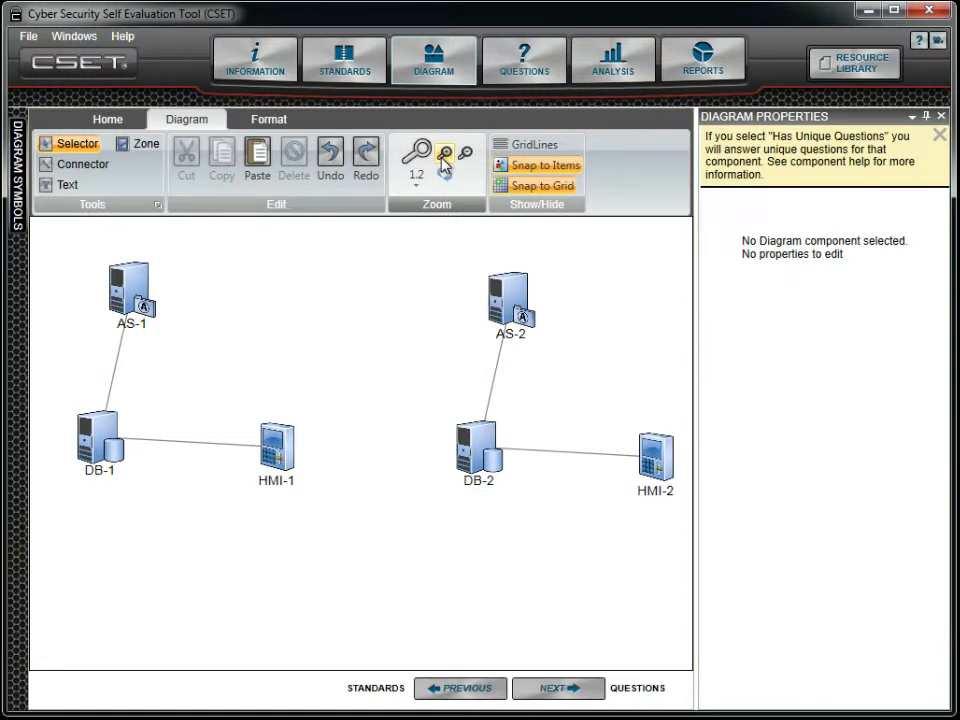
{"action": "mouse_move", "coordinate": [444, 152]}
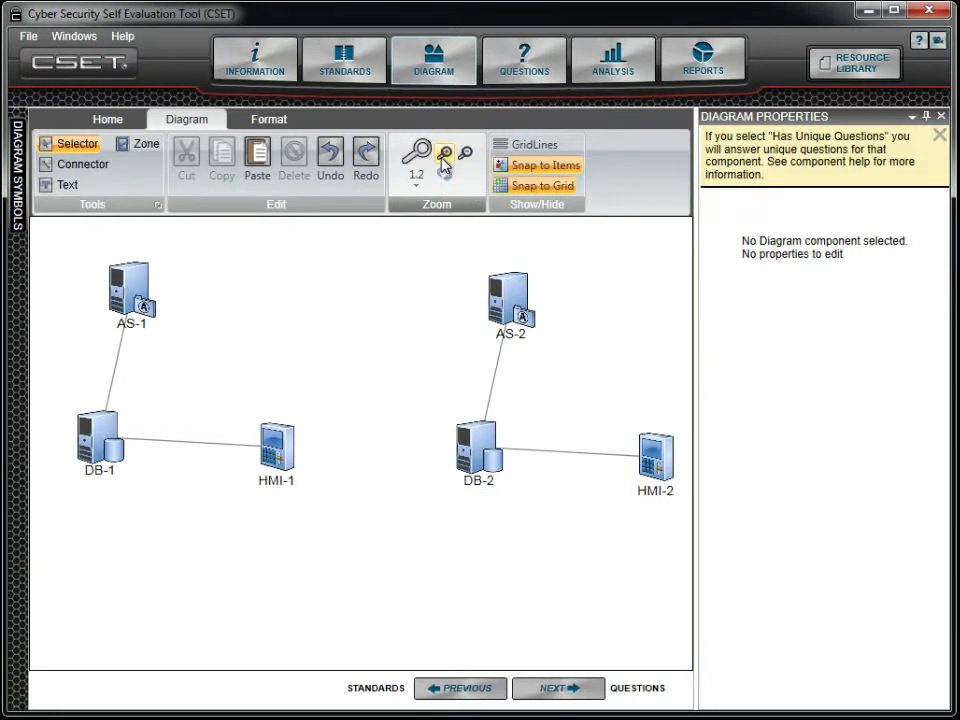
{"action": "mouse_move", "coordinate": [446, 176]}
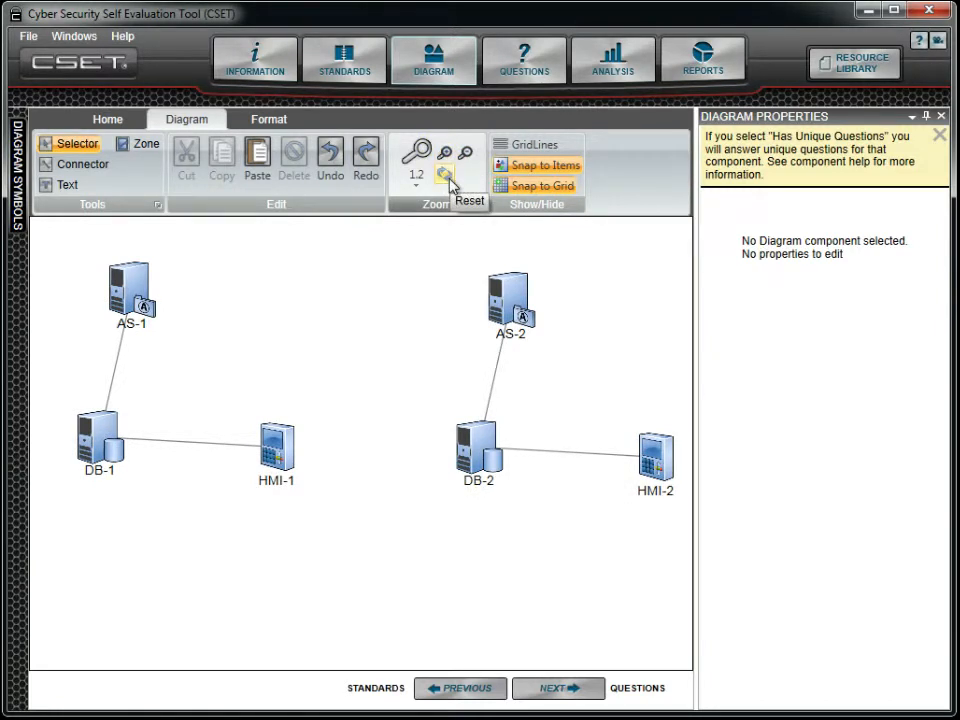
{"action": "left_click", "coordinate": [448, 176]}
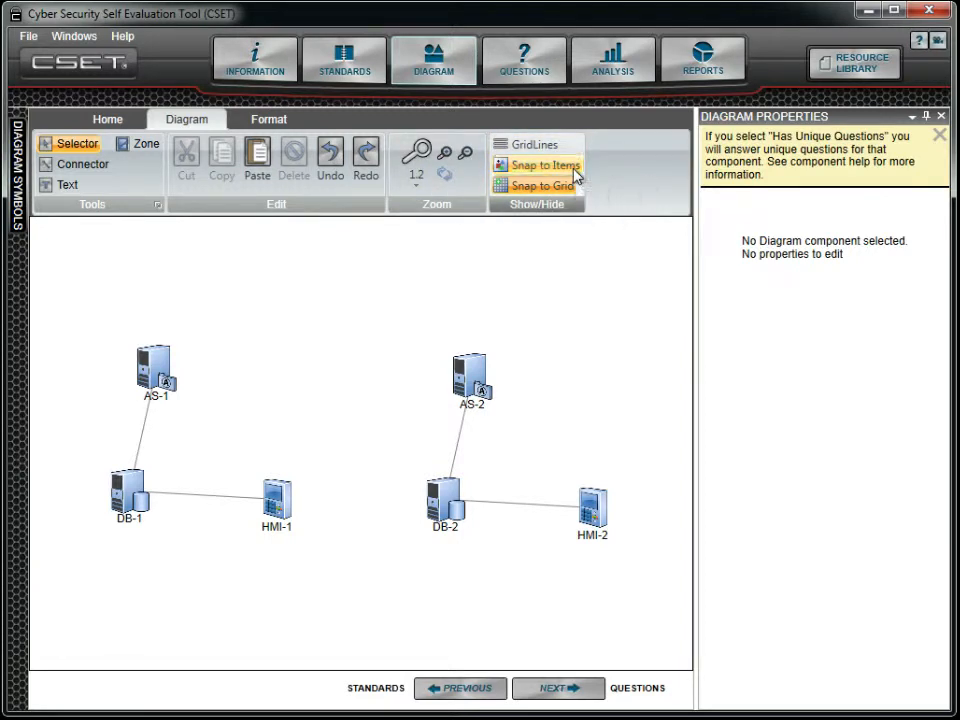
{"action": "mouse_move", "coordinate": [596, 192]}
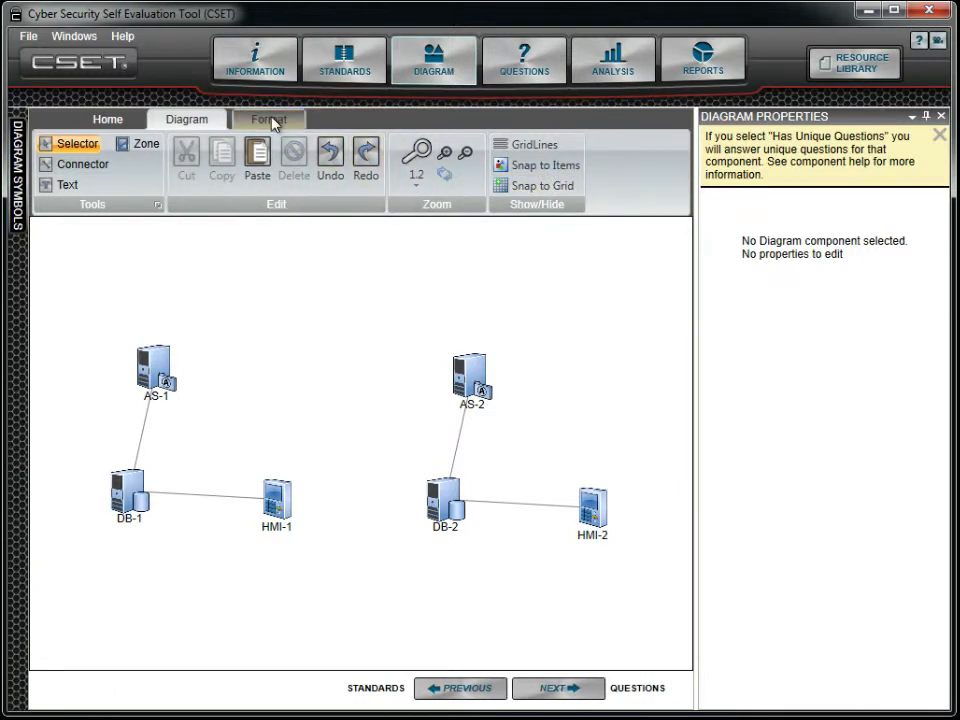
Step: Draw a text box above AS-1 reading 'ACME Control System Diagram' and return to the Selector
{"action": "left_click", "coordinate": [268, 120]}
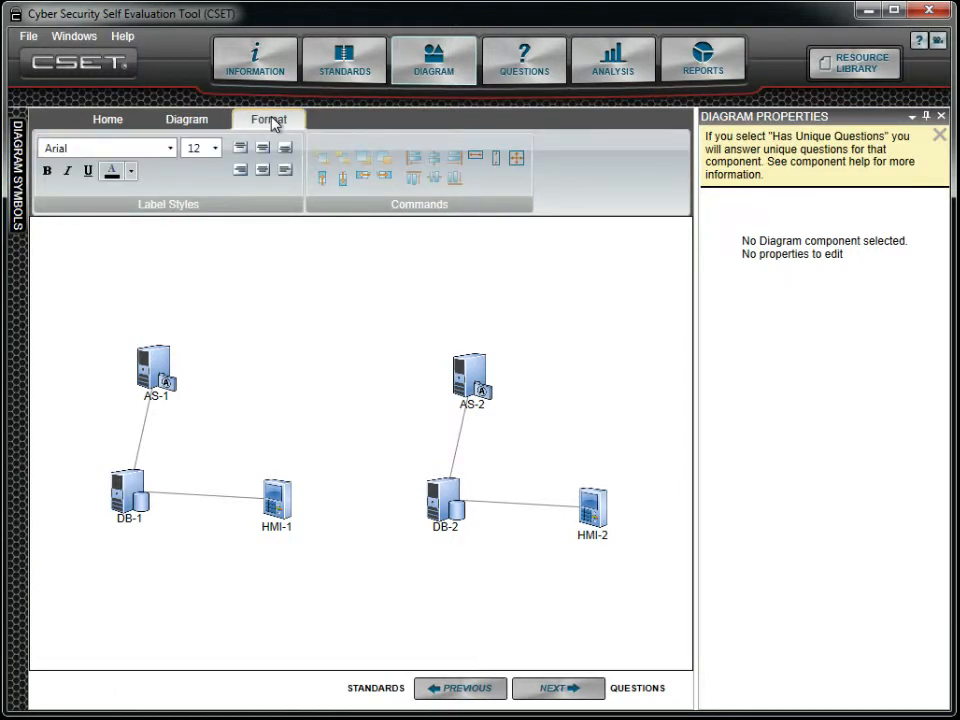
{"action": "left_click", "coordinate": [186, 120]}
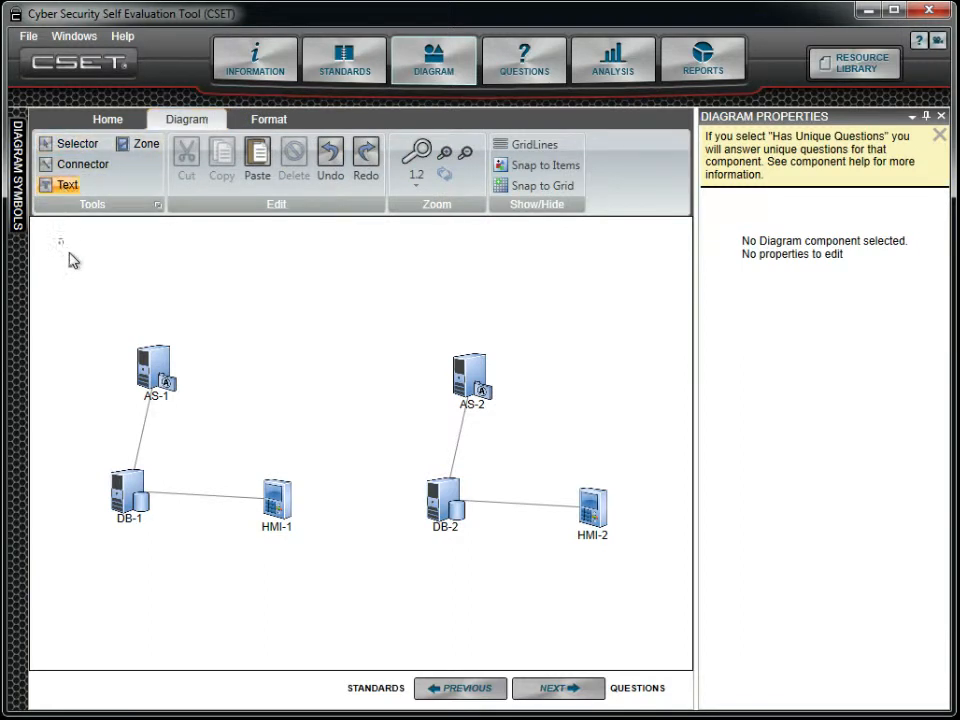
{"action": "left_click_drag", "start_coordinate": [60, 238], "coordinate": [398, 288]}
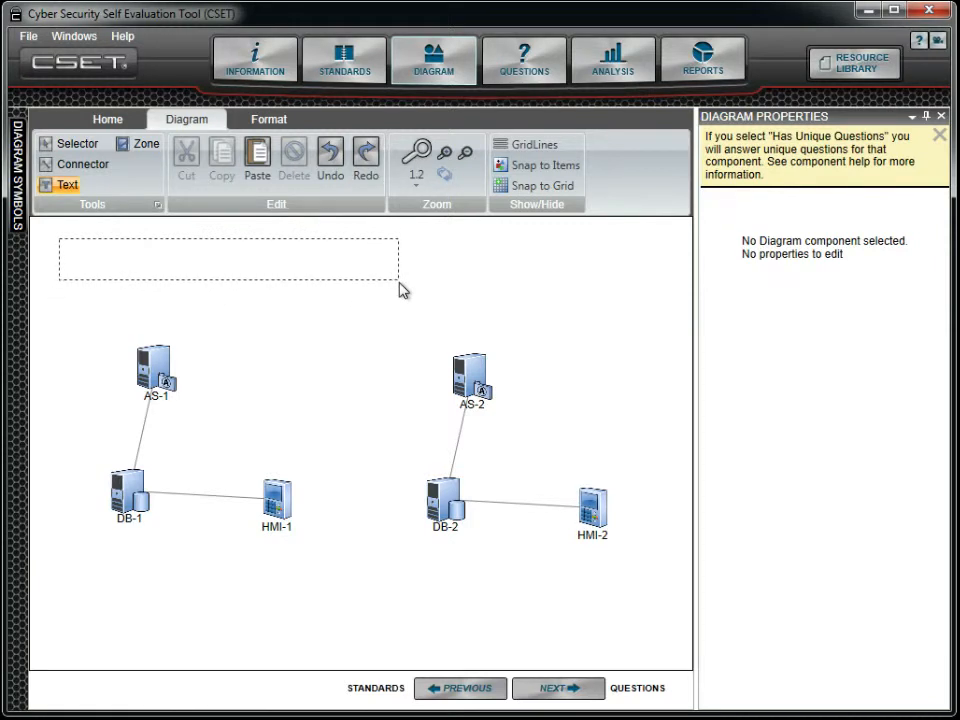
{"action": "left_click", "coordinate": [228, 260]}
{"action": "type", "text": "ACME Control System Diagram"}
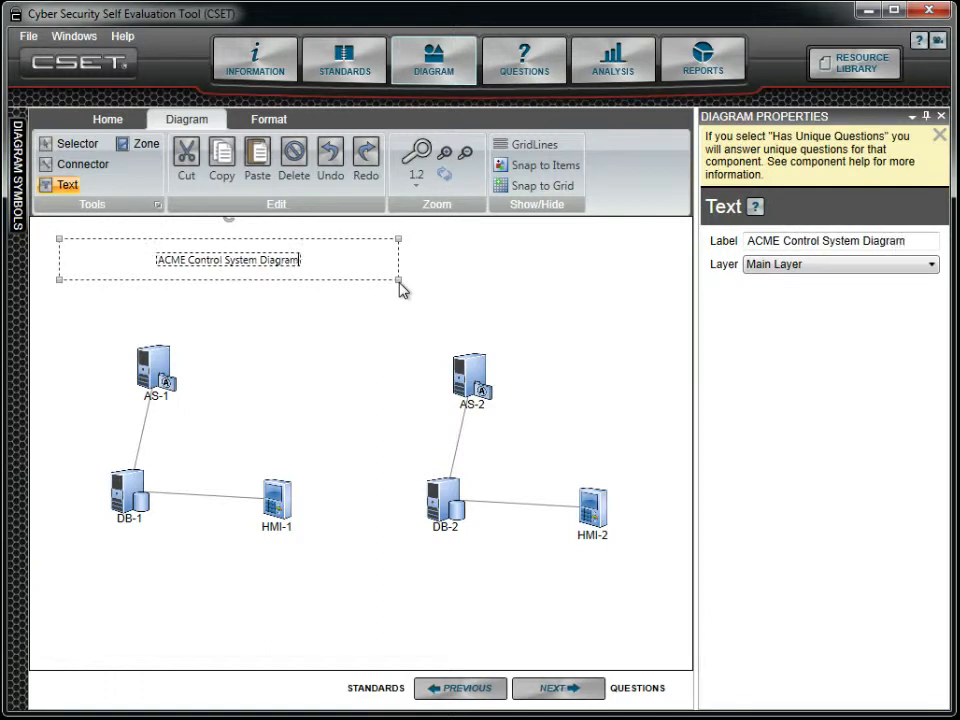
{"action": "left_click", "coordinate": [76, 144]}
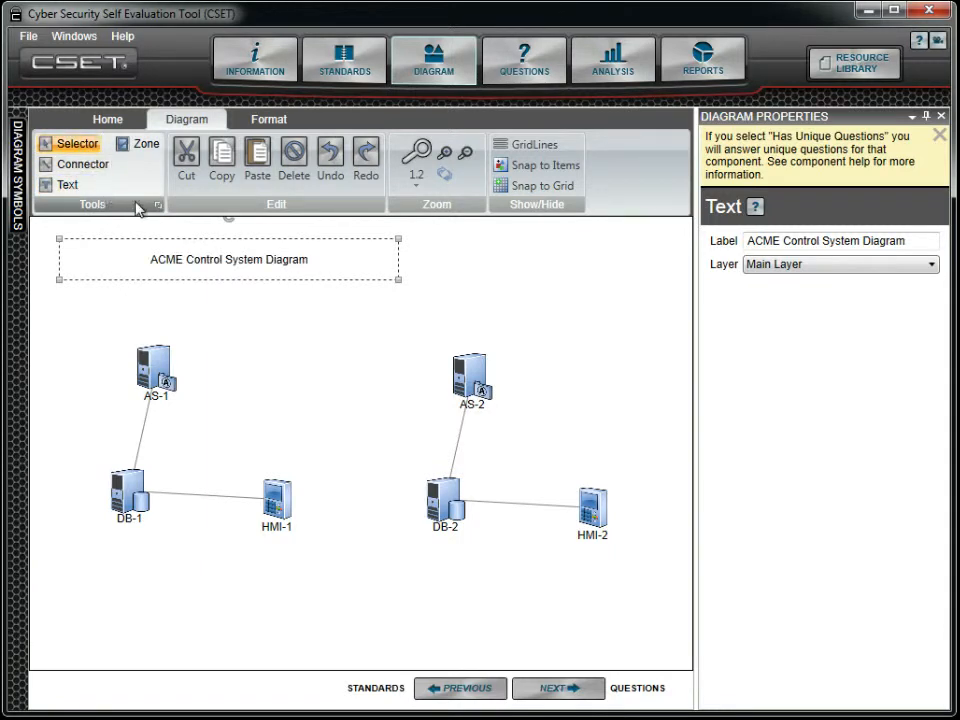
Step: Format the title at font size 20, bold and underlined
{"action": "left_click", "coordinate": [268, 120]}
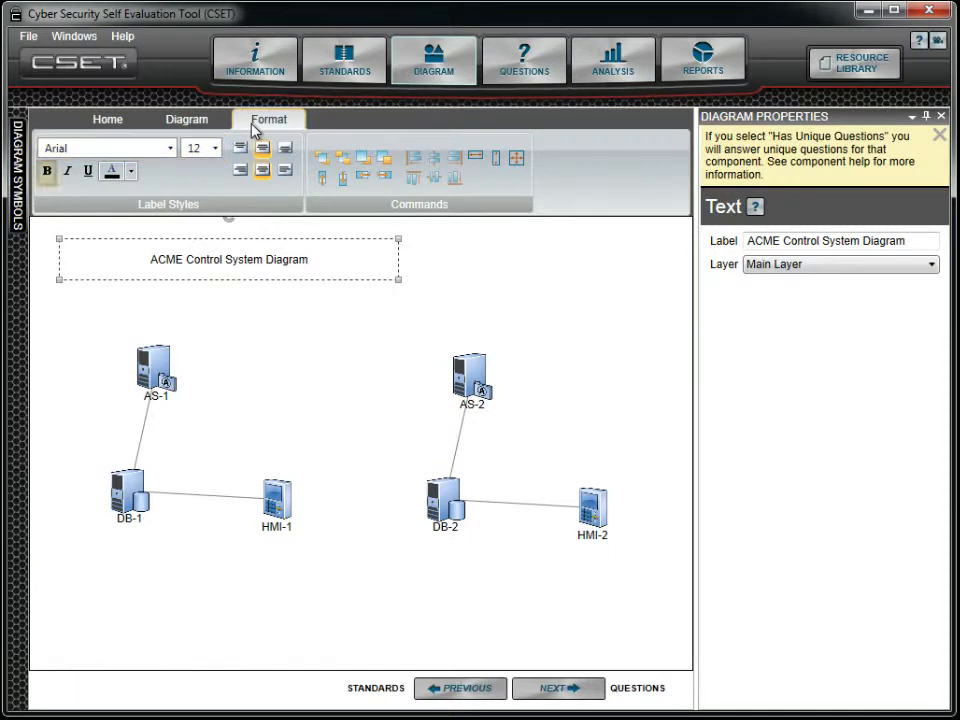
{"action": "left_click", "coordinate": [88, 172]}
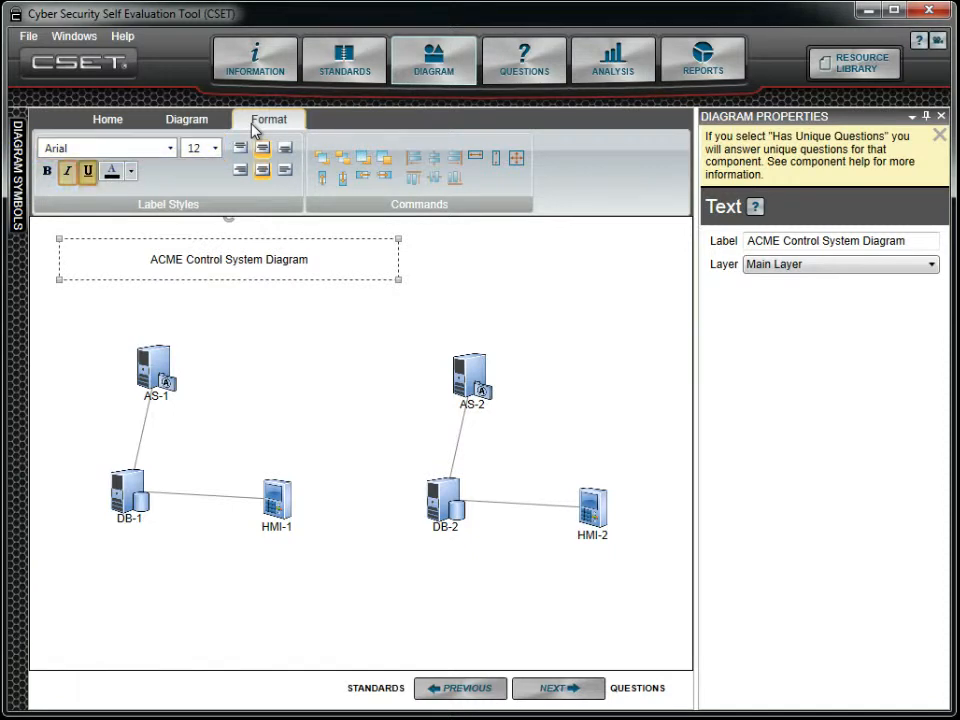
{"action": "left_click", "coordinate": [112, 172]}
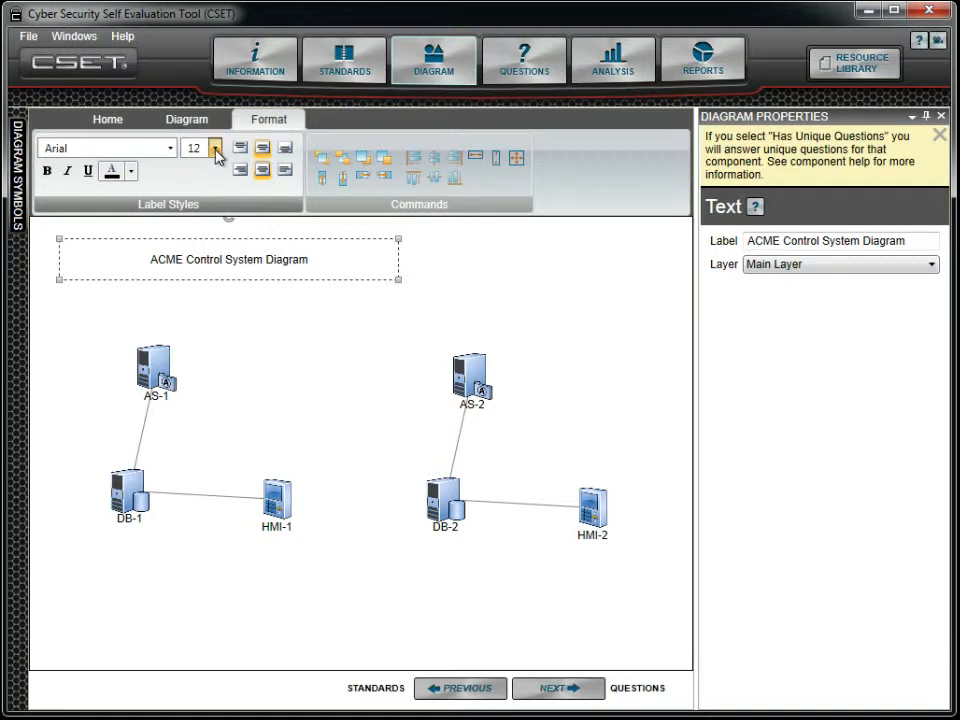
{"action": "left_click", "coordinate": [214, 148]}
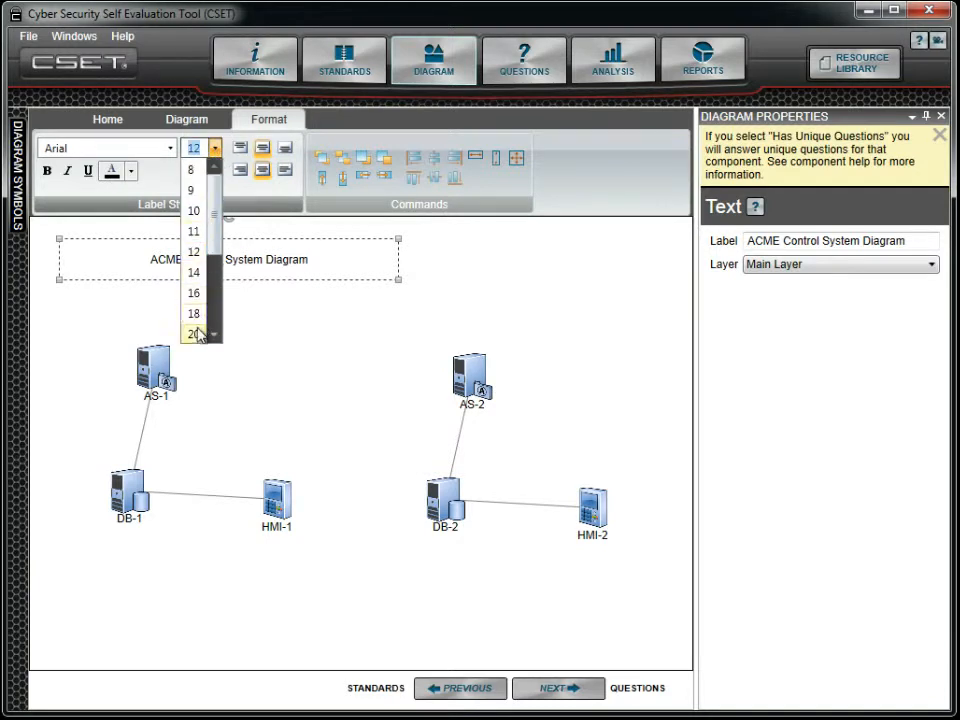
{"action": "left_click", "coordinate": [192, 334]}
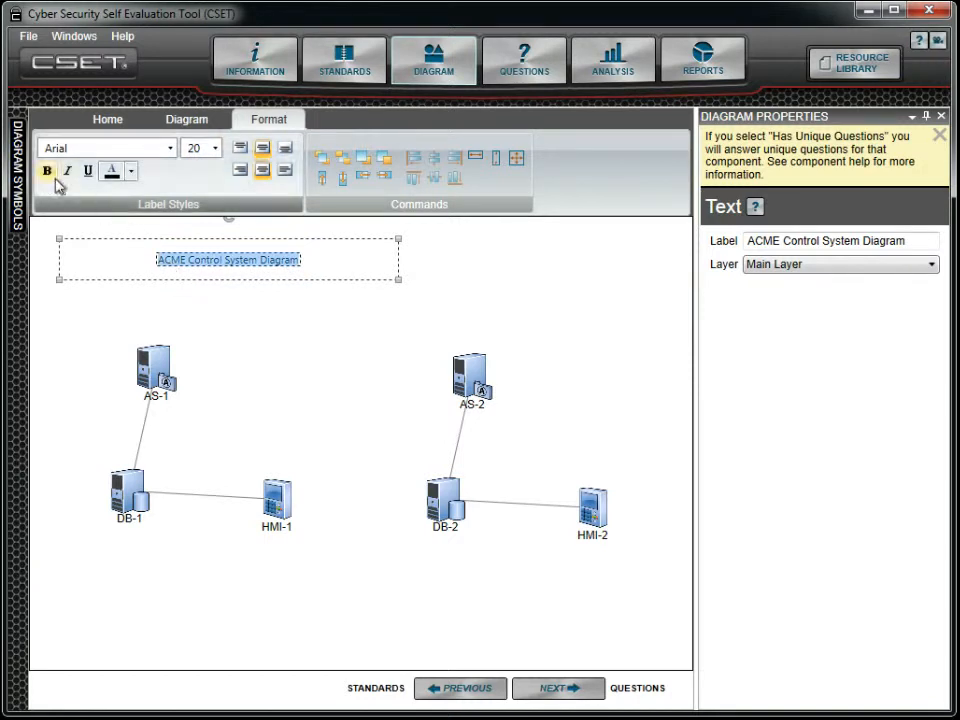
{"action": "left_click", "coordinate": [48, 170]}
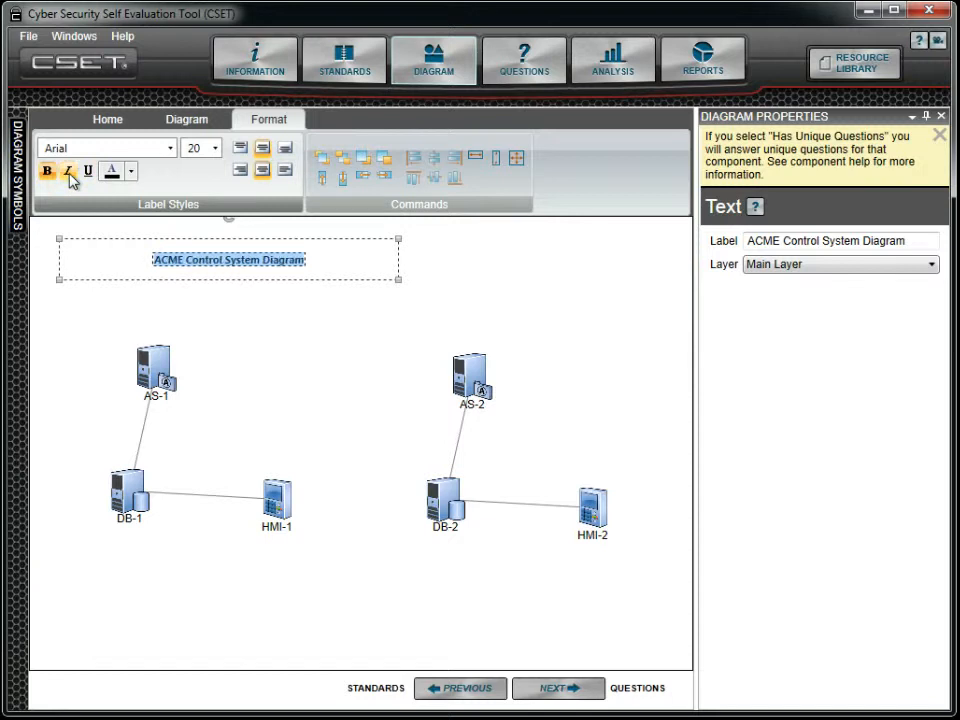
{"action": "left_click", "coordinate": [88, 172]}
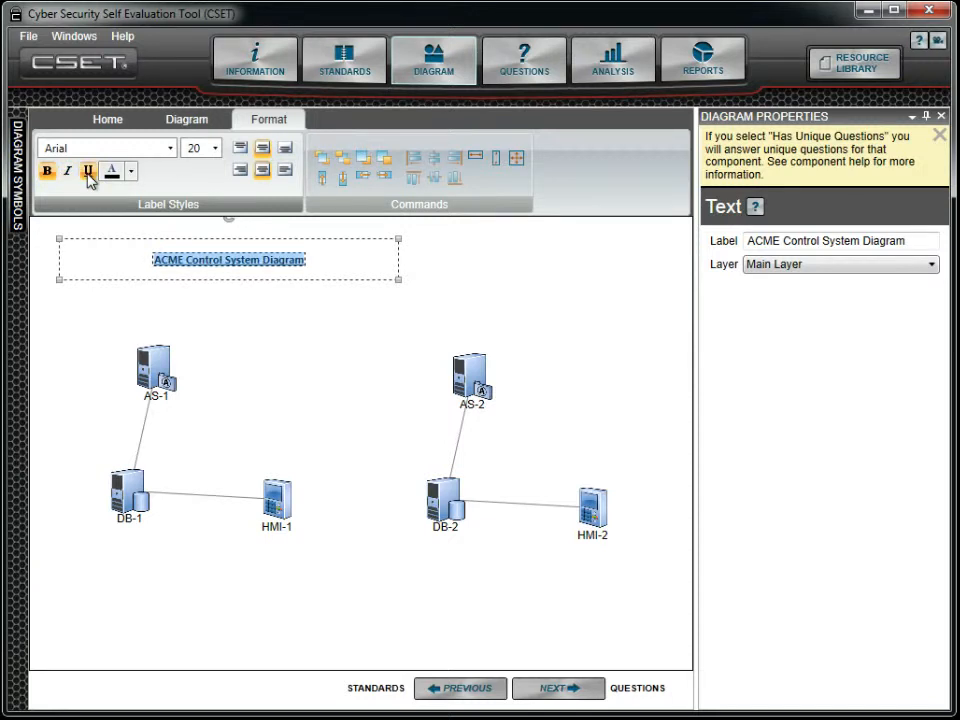
{"action": "left_click", "coordinate": [214, 148]}
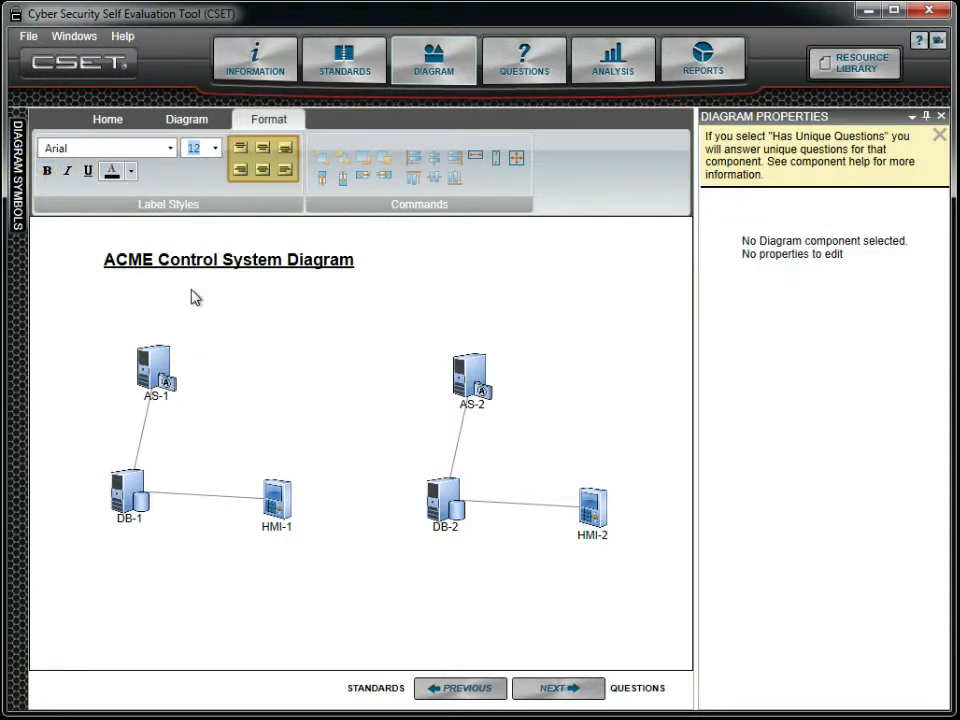
Step: Collapse and reopen the Diagram Properties panel around the canvas
{"action": "left_click", "coordinate": [156, 370]}
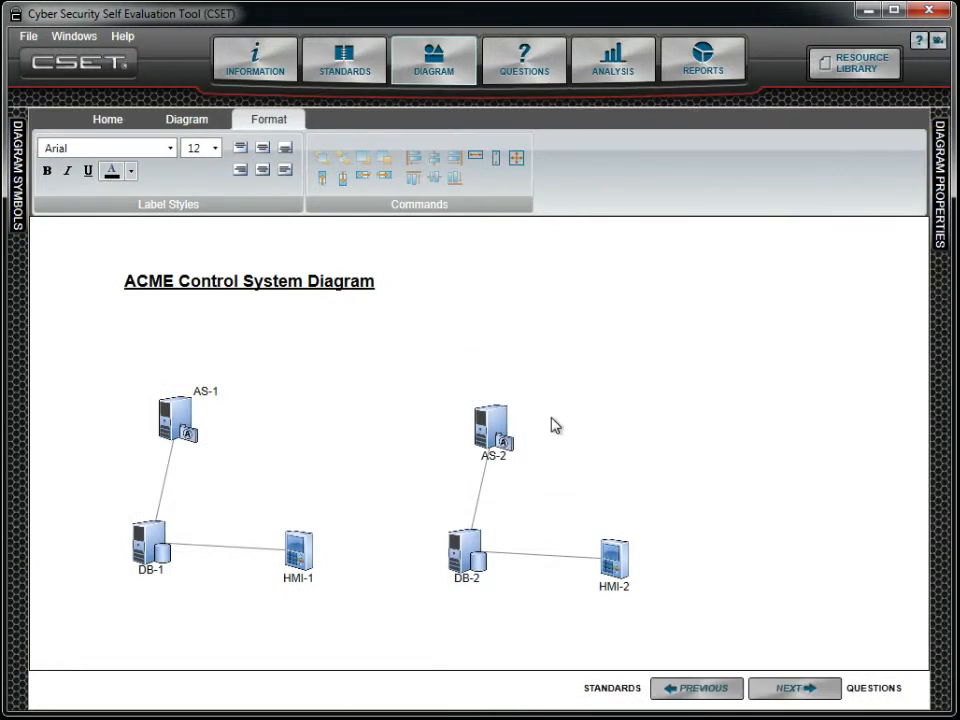
{"action": "left_click", "coordinate": [492, 424]}
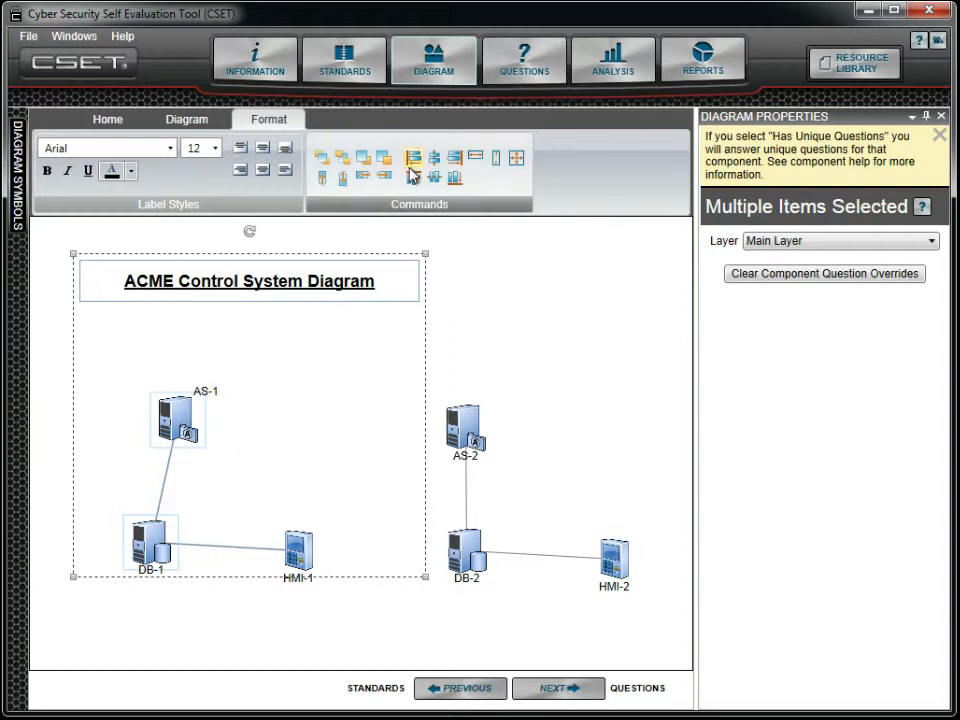
Step: Left-align the title and first group, then view HMI-1's component properties
{"action": "left_click", "coordinate": [412, 158]}
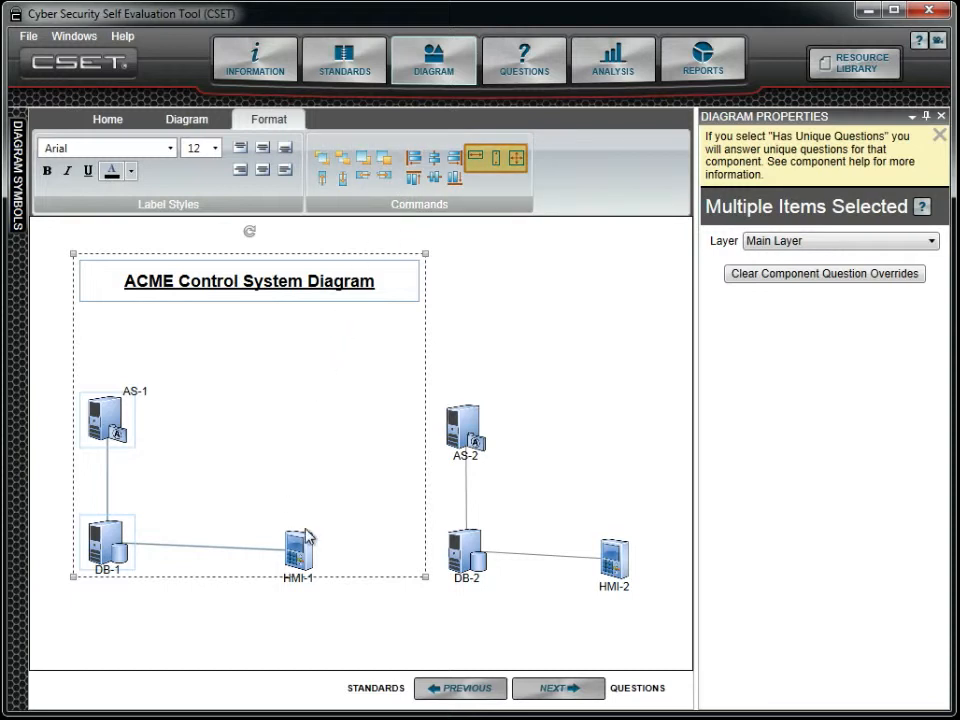
{"action": "left_click", "coordinate": [298, 550]}
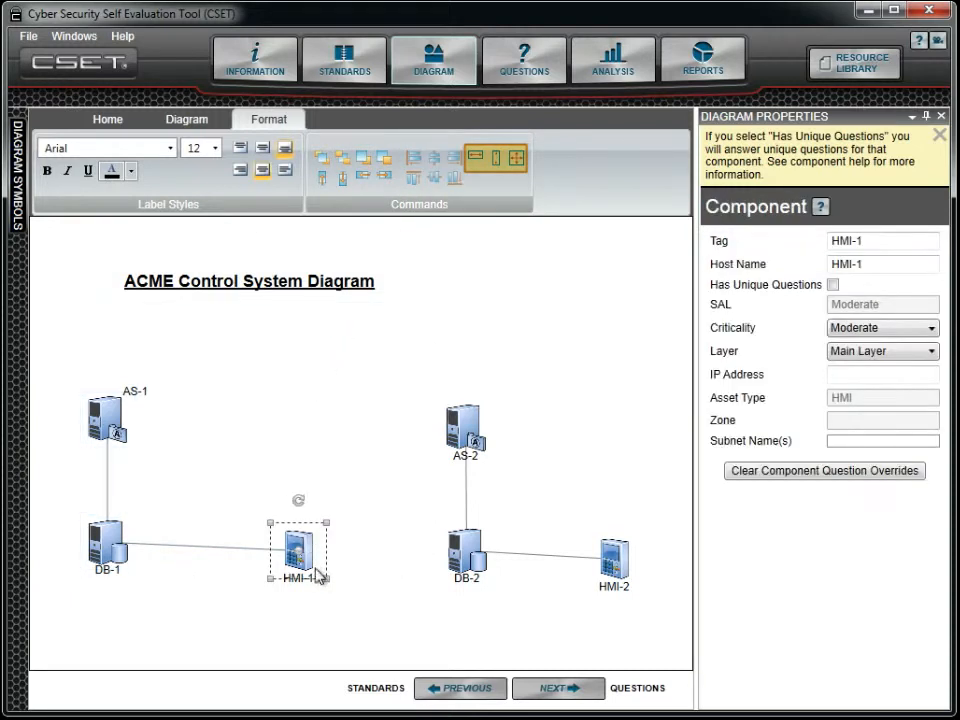